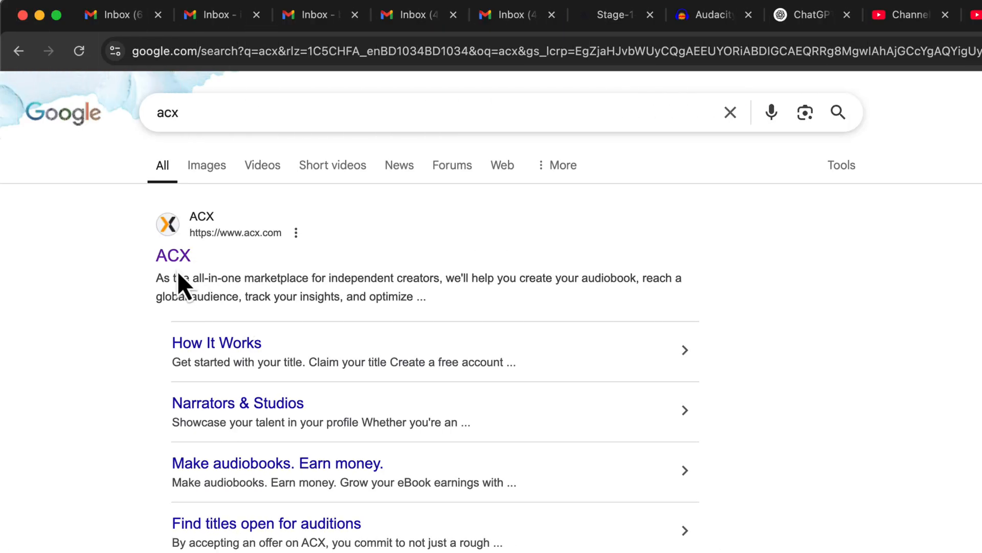
# Follow the acx.com result and skim down the ACX homepage
pyautogui.click(173, 255)
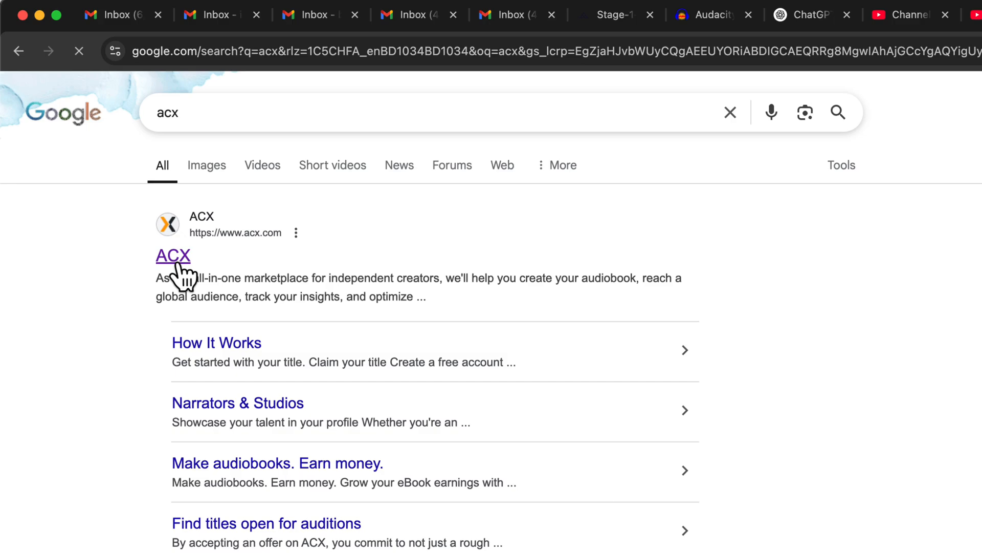
pyautogui.click(173, 256)
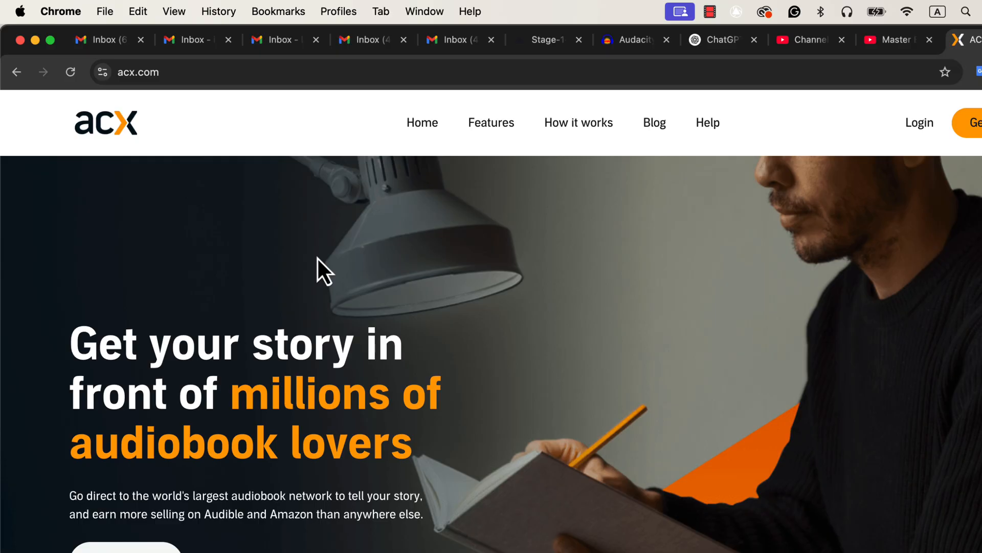
pyautogui.scroll(-3)
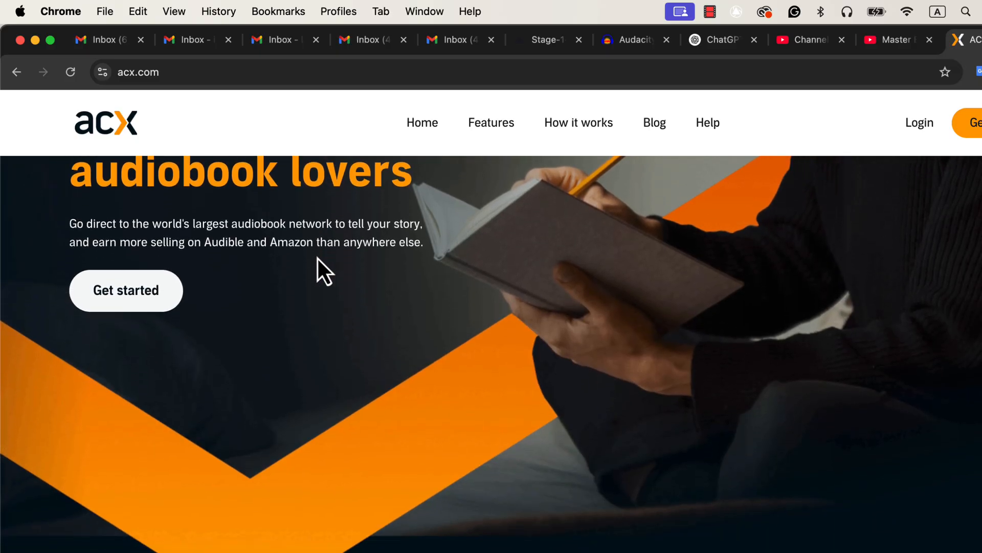
pyautogui.scroll(-3)
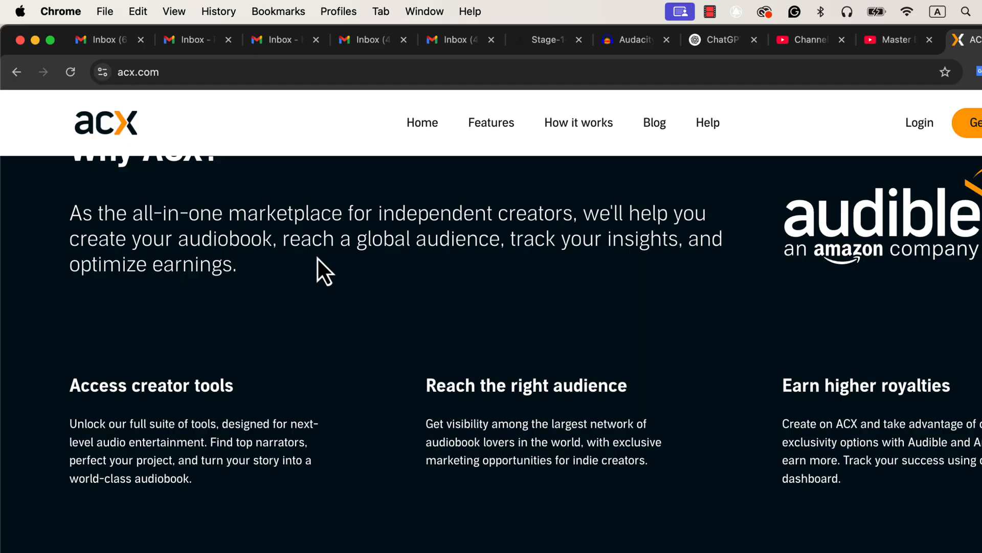
pyautogui.scroll(3)
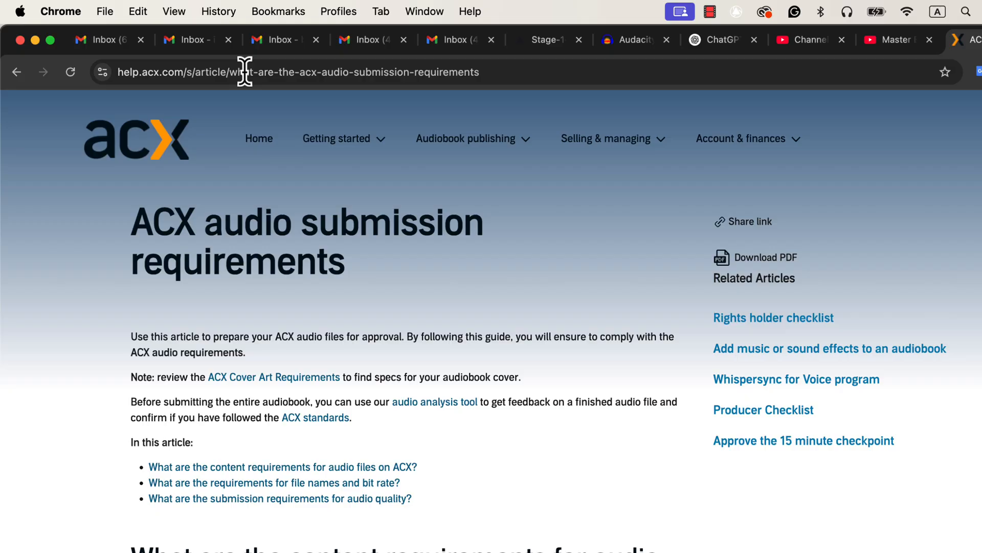
# Read down the submission requirements article to the audio quality requirements section
pyautogui.scroll(-3)
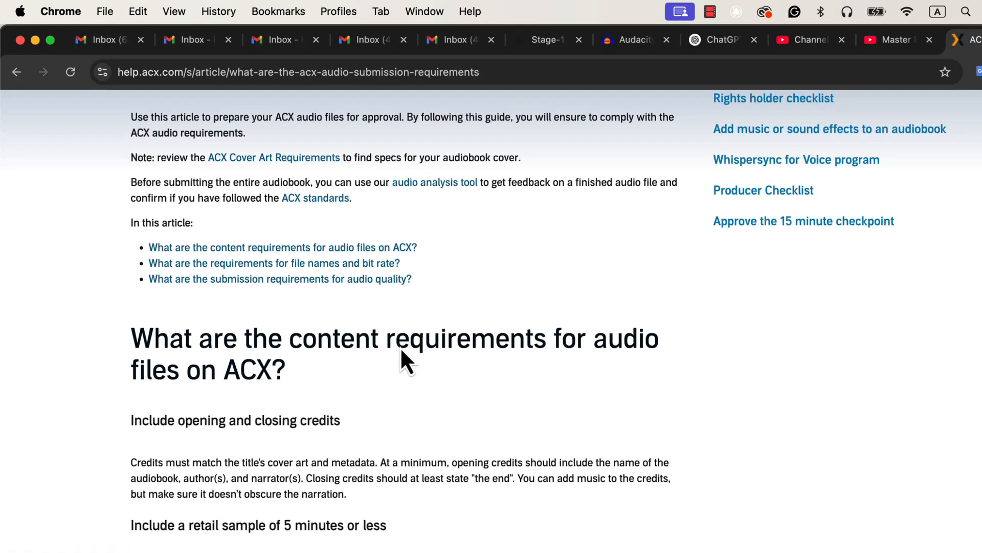
pyautogui.scroll(-3)
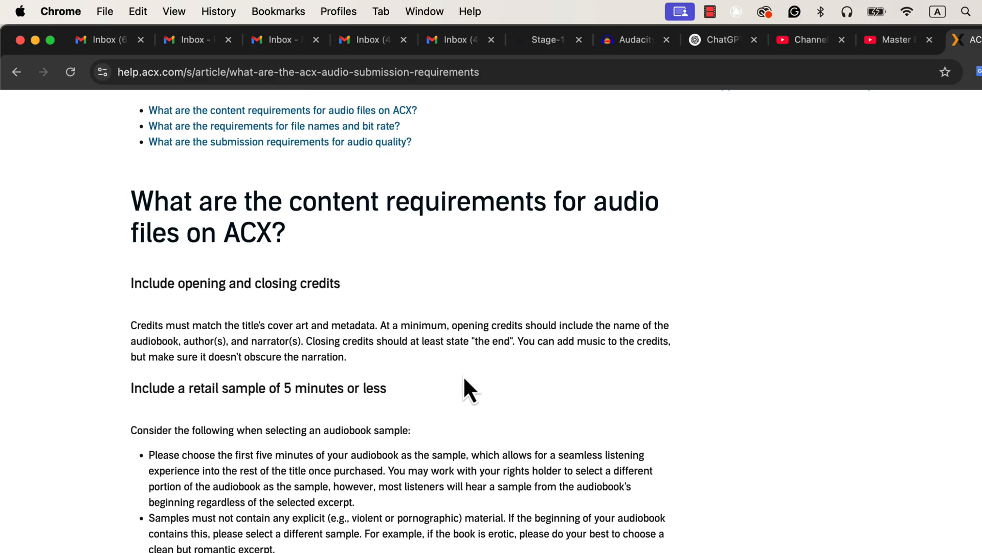
pyautogui.scroll(-3)
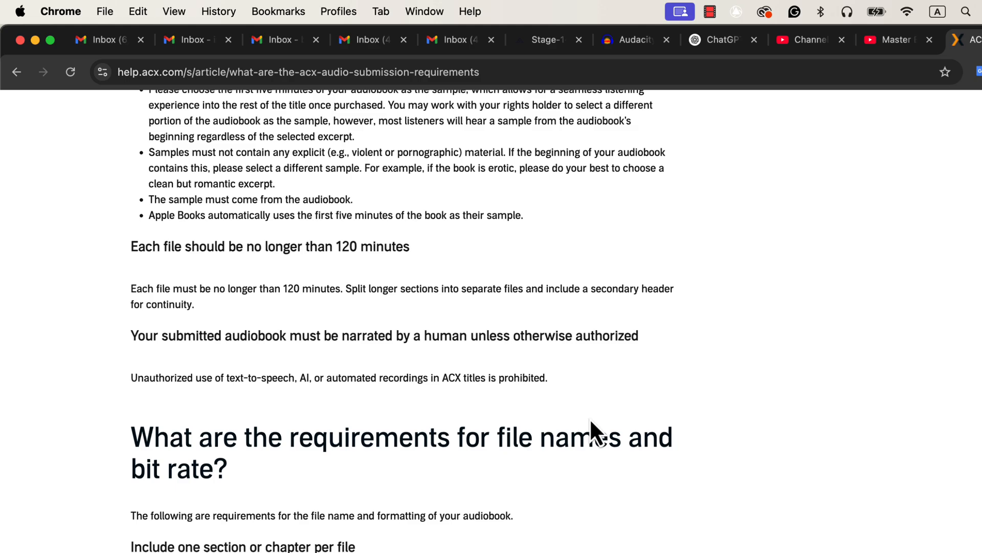
pyautogui.scroll(-3)
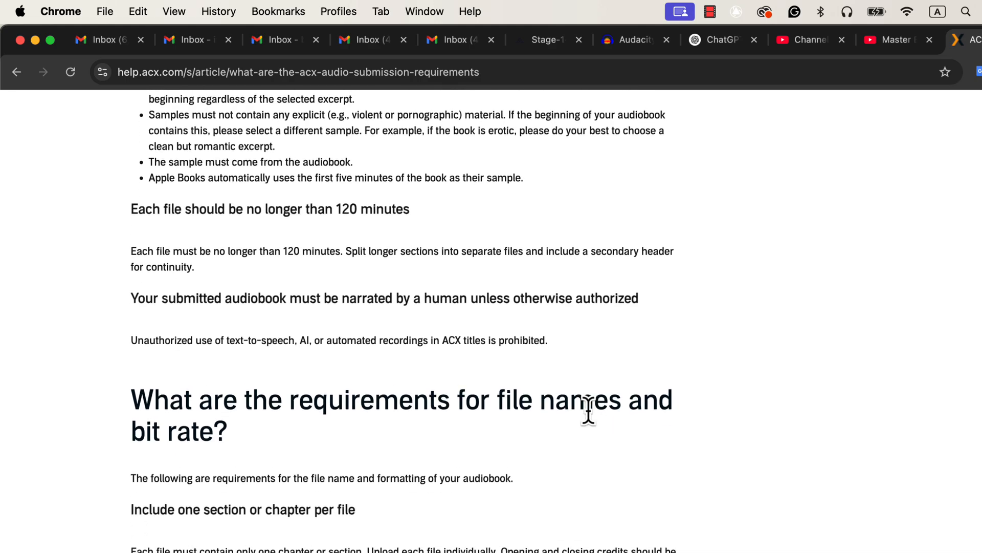
pyautogui.scroll(-3)
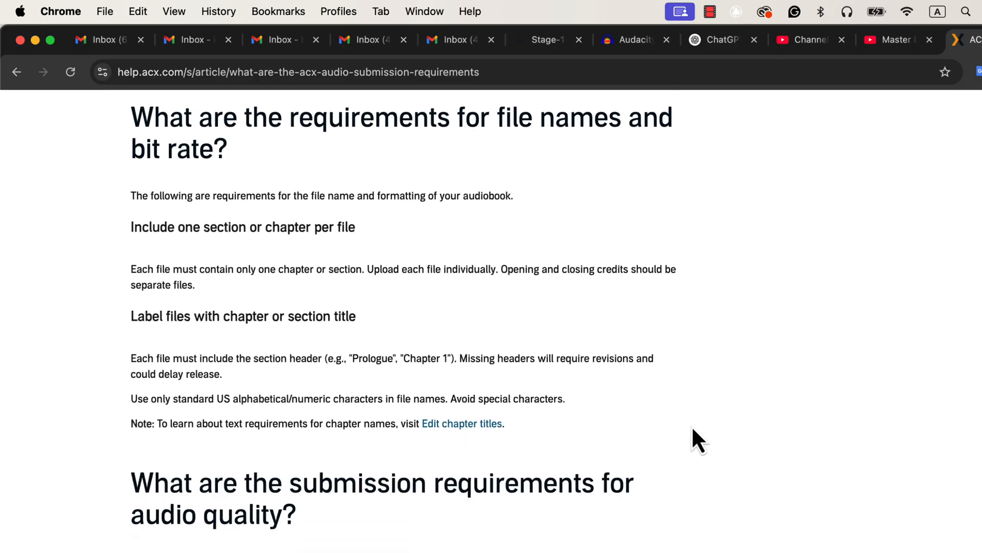
pyautogui.scroll(-3)
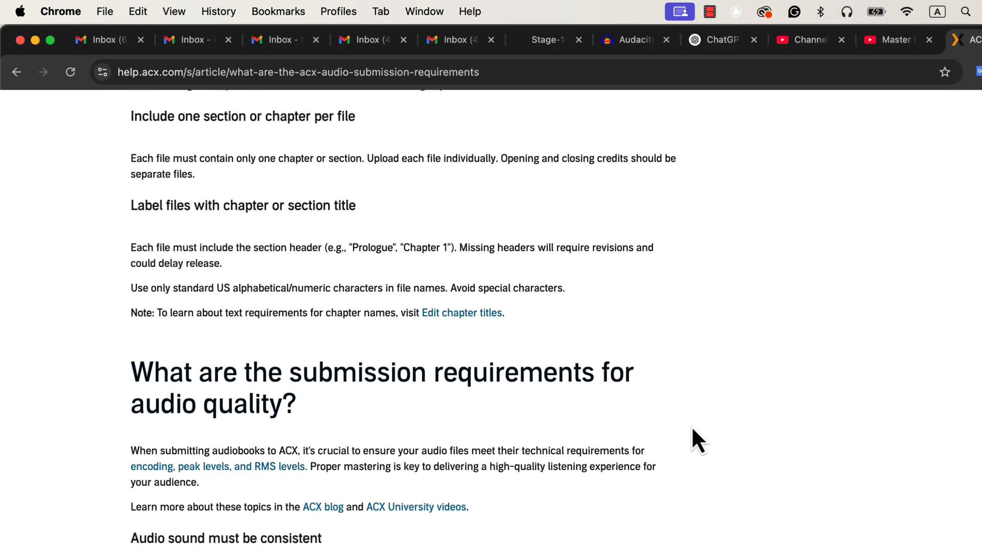
pyautogui.scroll(-3)
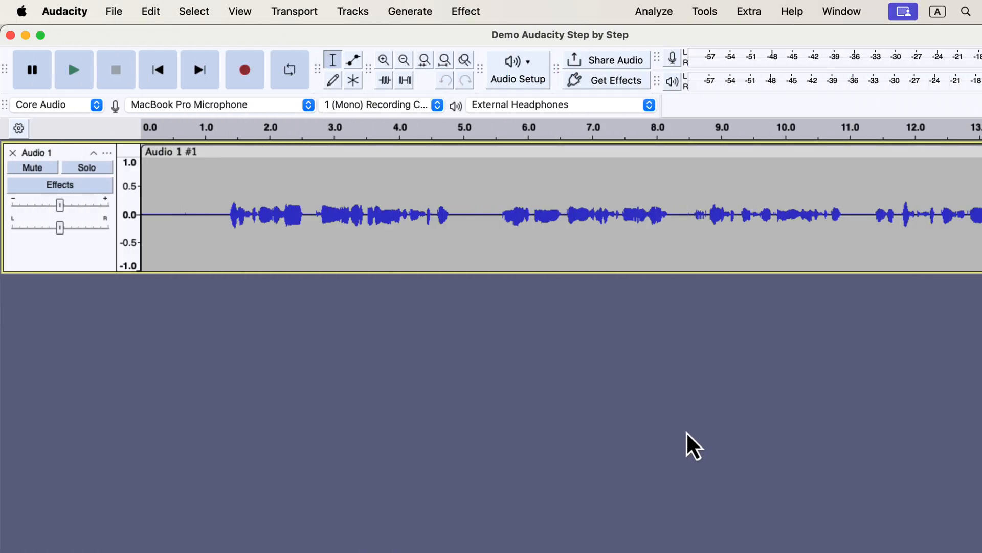
pyautogui.moveTo(406, 192)
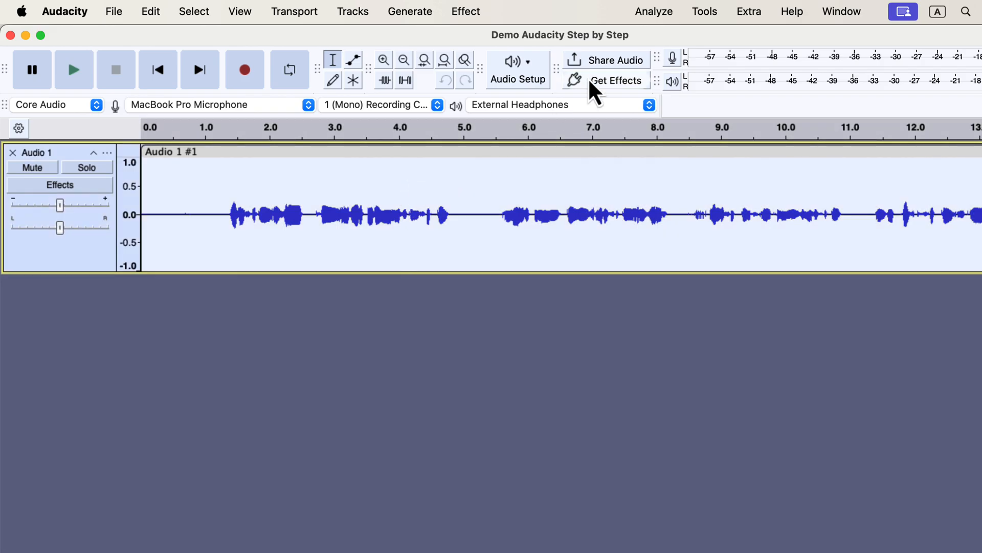
pyautogui.click(654, 12)
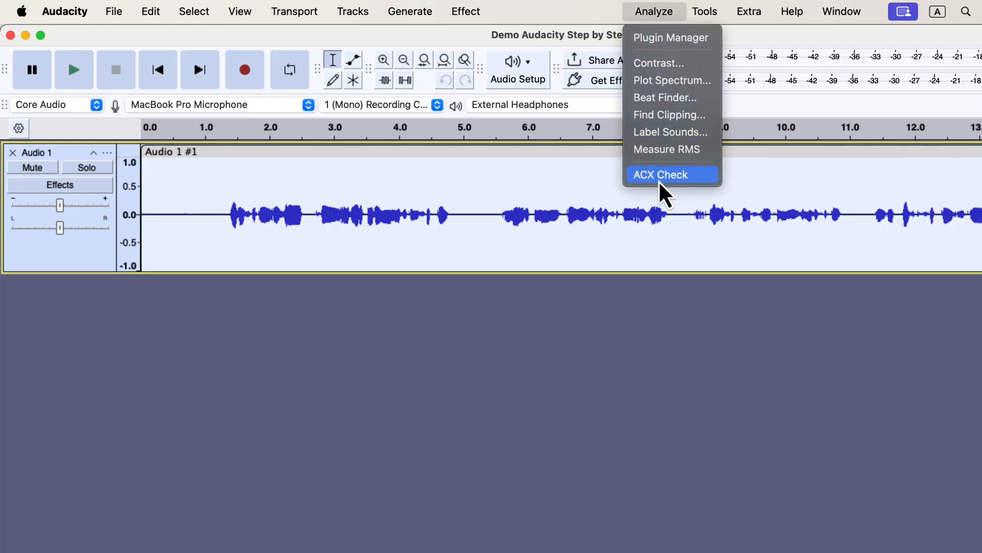
pyautogui.moveTo(708, 198)
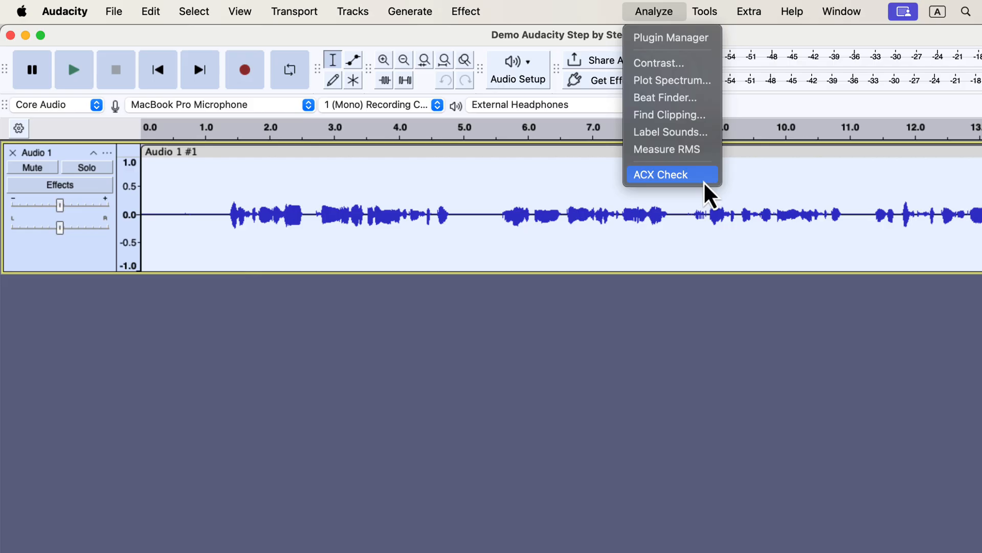
pyautogui.click(660, 174)
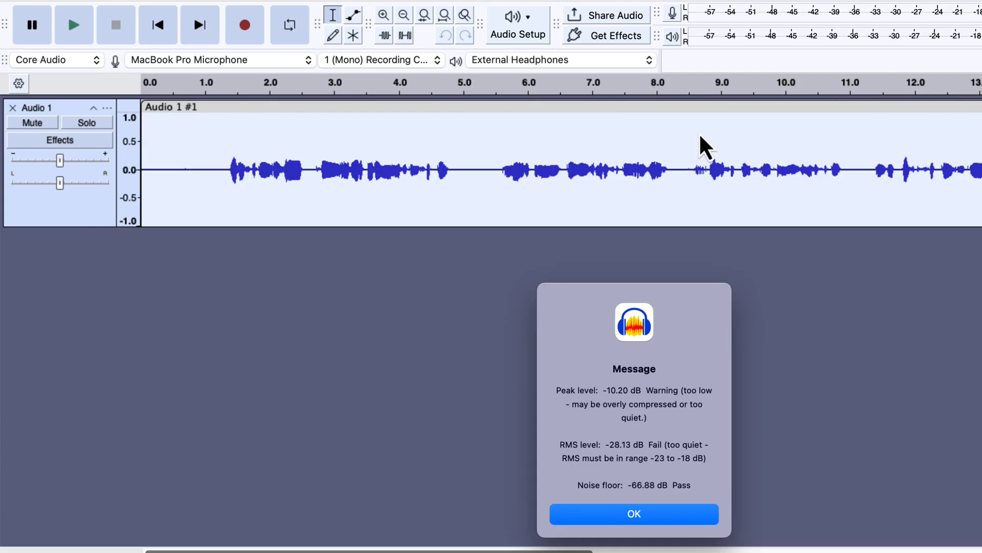
pyautogui.click(634, 513)
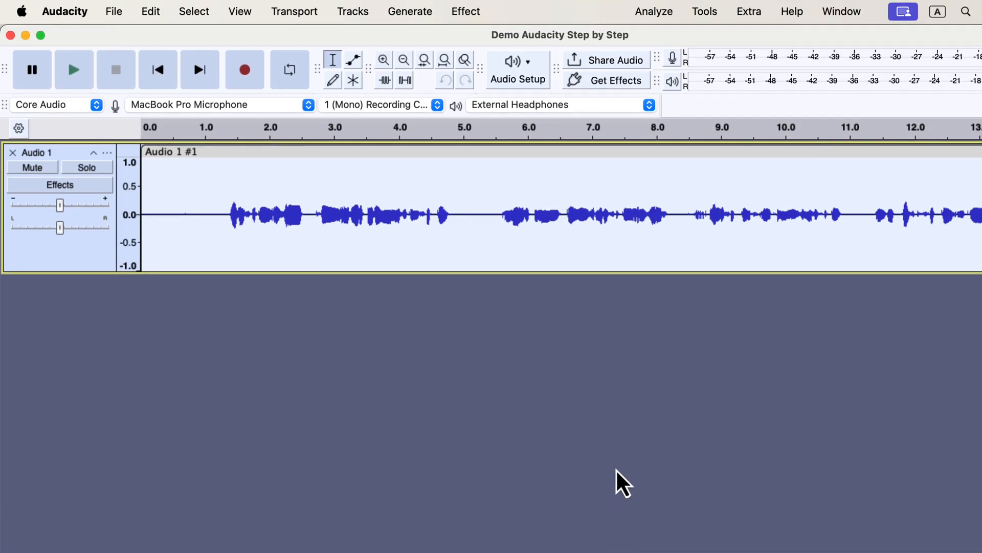
# Run the Clear Vocal 3.6 macro from Tools > Apply Macro to boost the recording
pyautogui.click(704, 11)
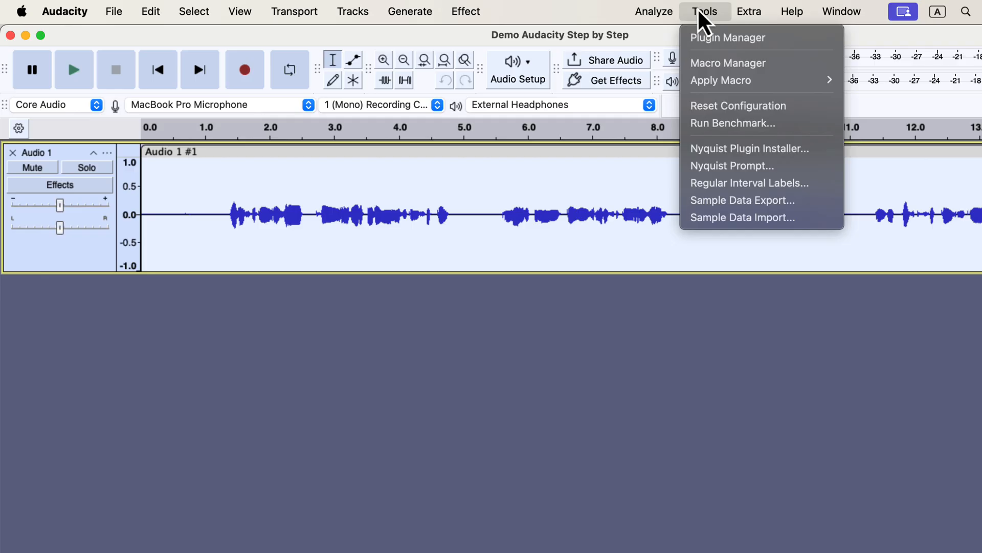
pyautogui.moveTo(721, 80)
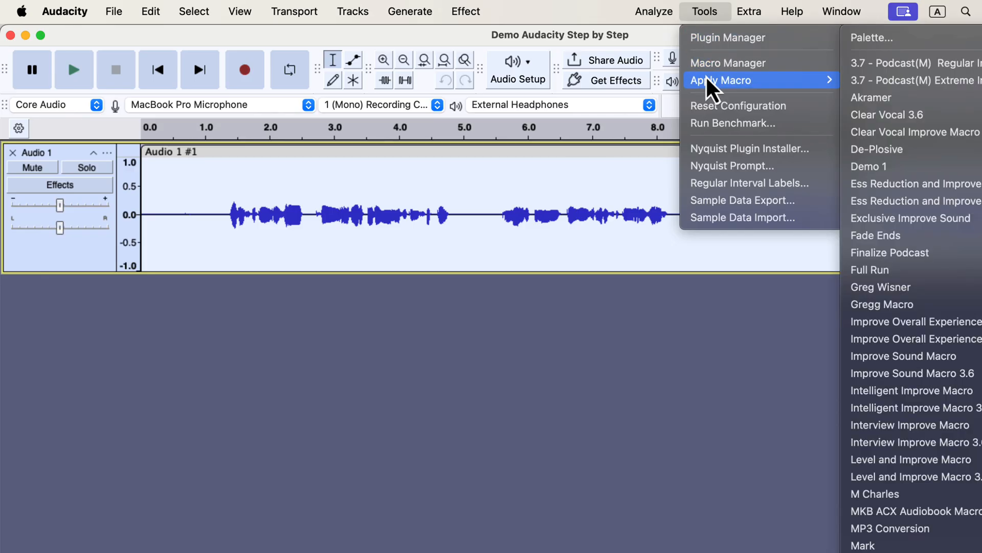
pyautogui.moveTo(856, 97)
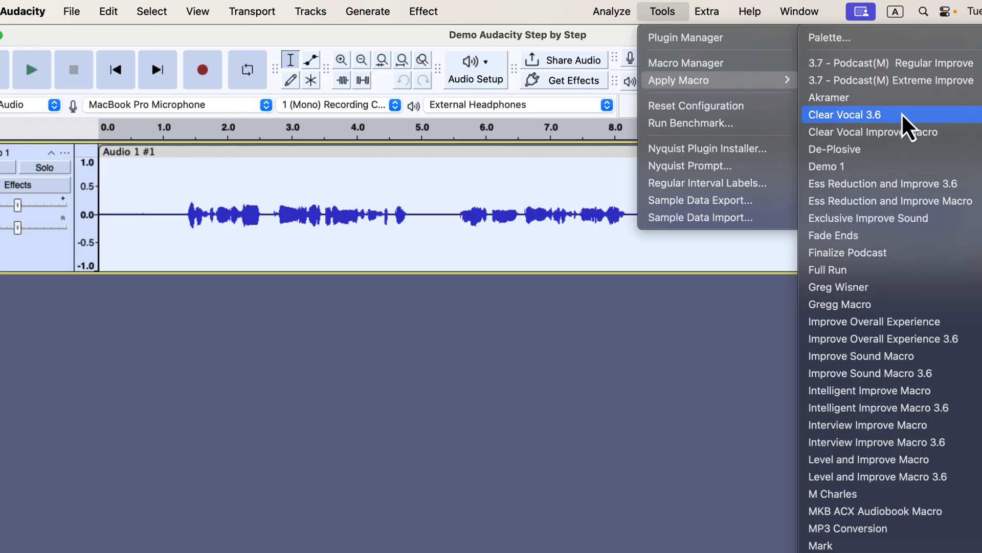
pyautogui.click(847, 113)
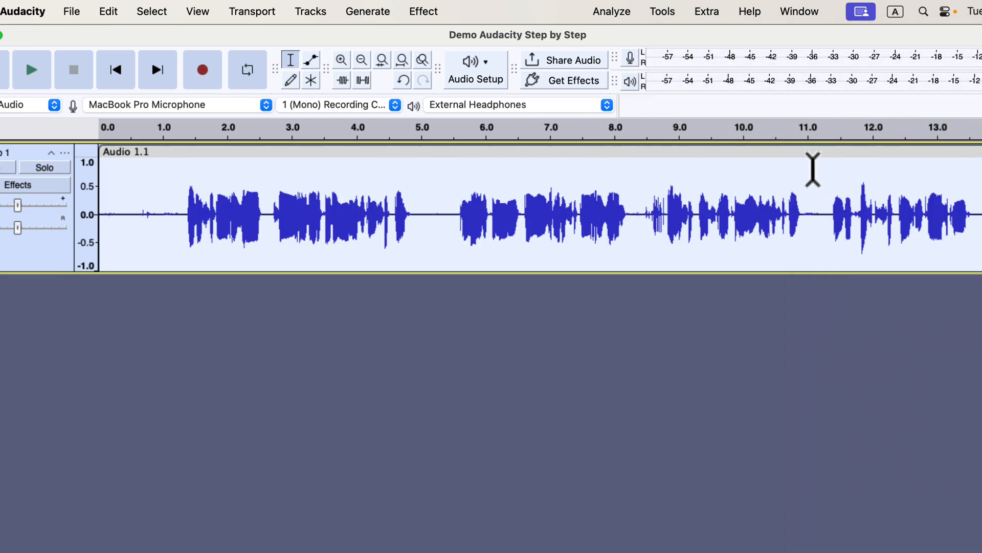
pyautogui.moveTo(600, 37)
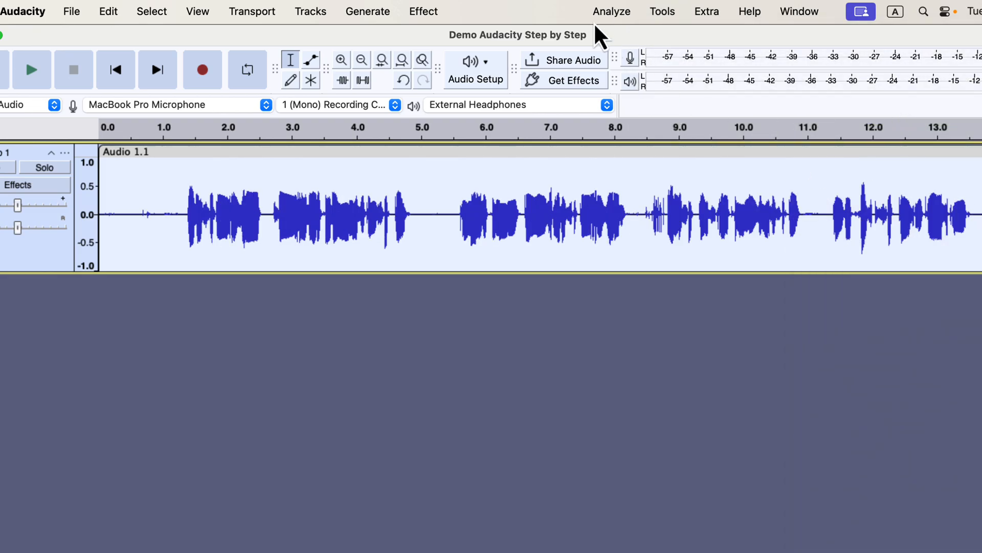
pyautogui.click(611, 11)
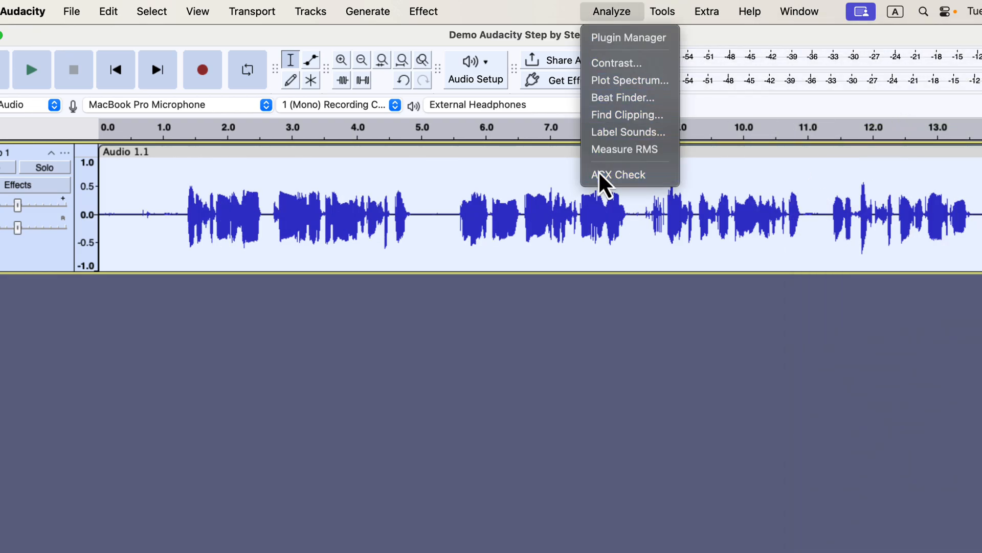
pyautogui.click(620, 174)
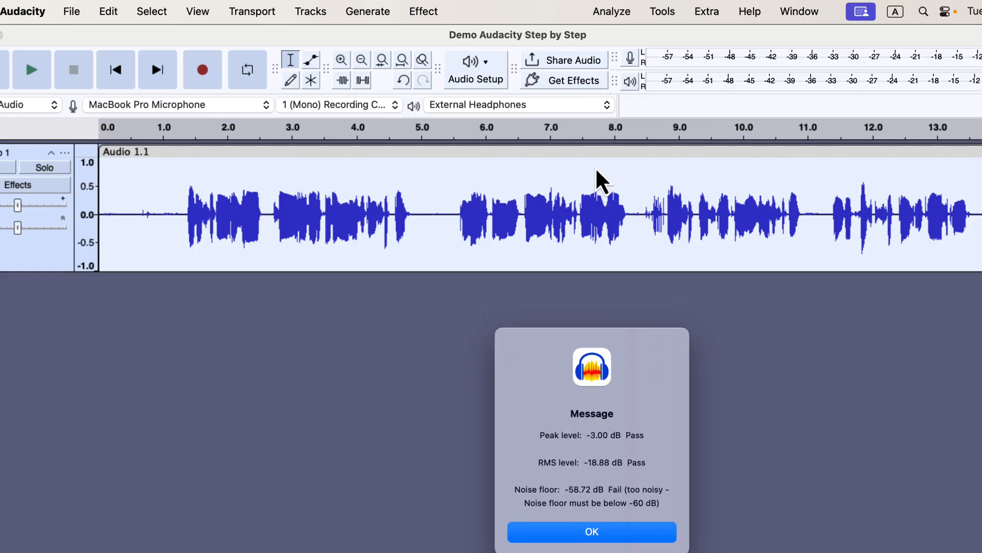
pyautogui.moveTo(599, 178)
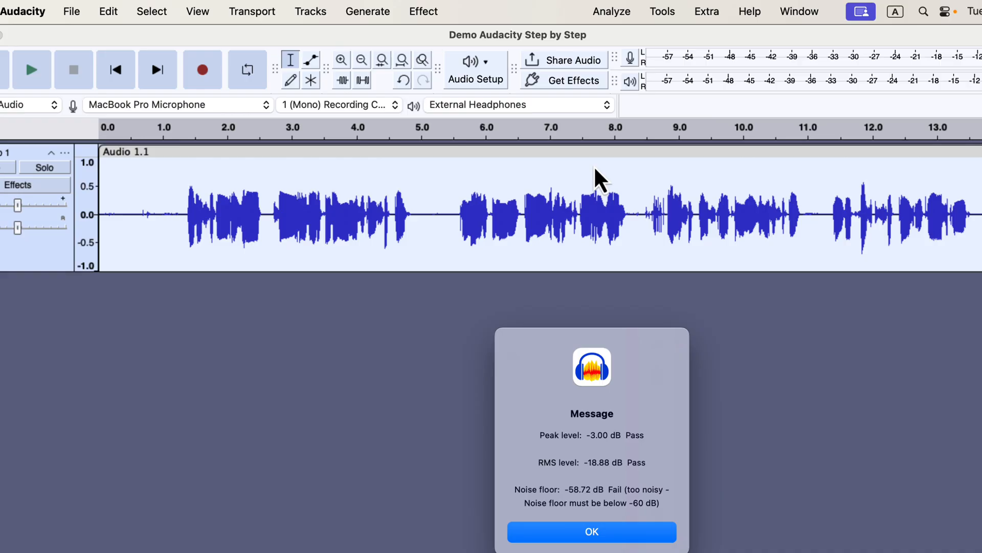
pyautogui.click(591, 531)
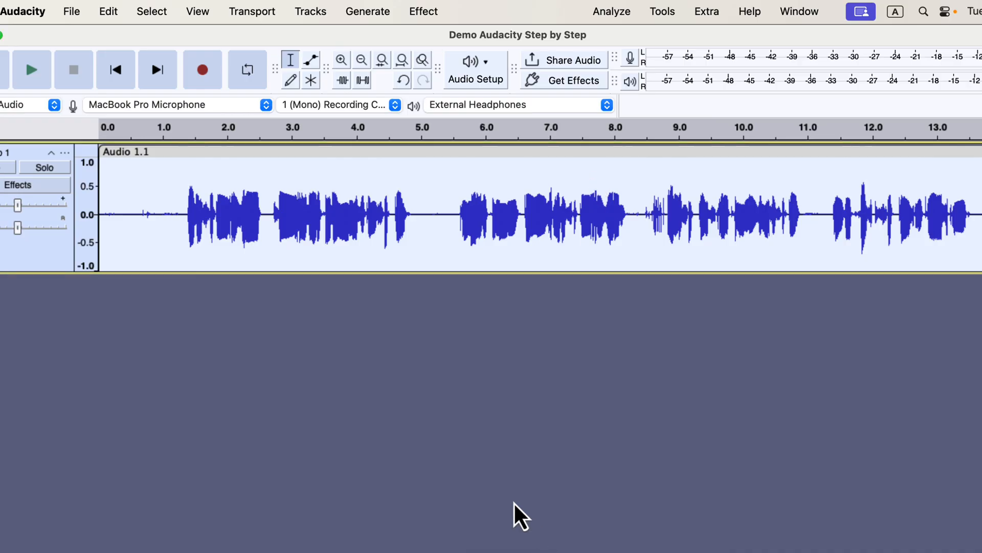
pyautogui.click(117, 215)
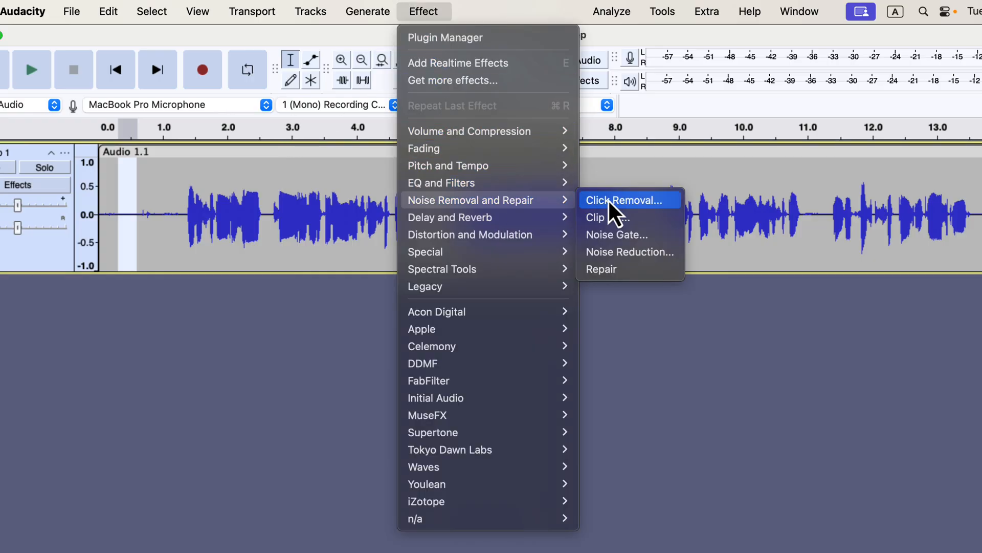
# Bring up Noise Reduction from Effect > Noise Removal and Repair
pyautogui.click(630, 251)
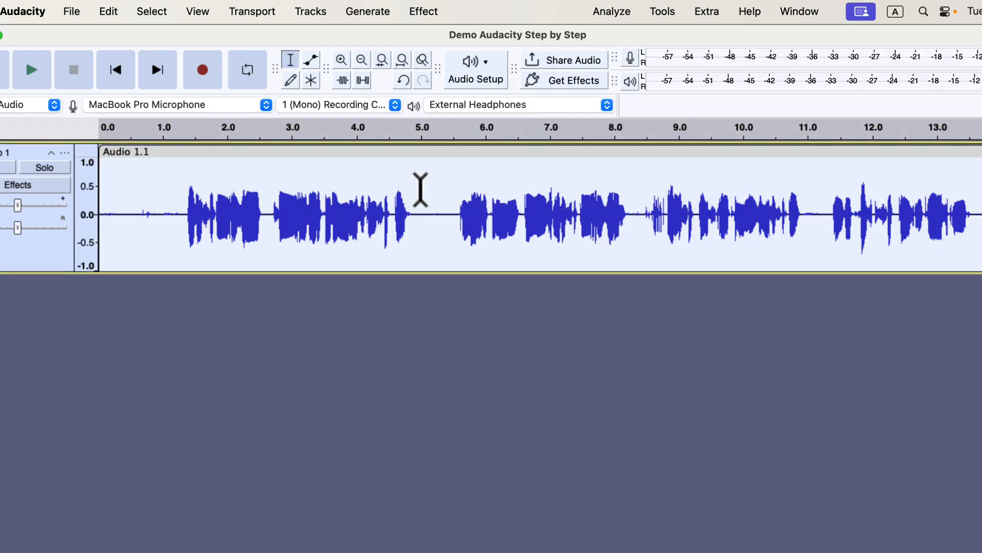
pyautogui.click(423, 12)
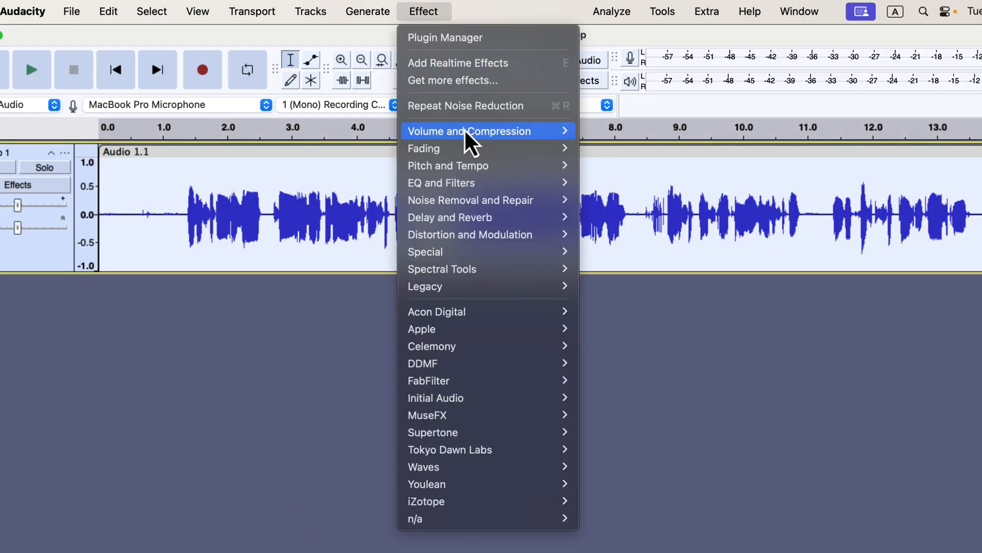
pyautogui.moveTo(476, 200)
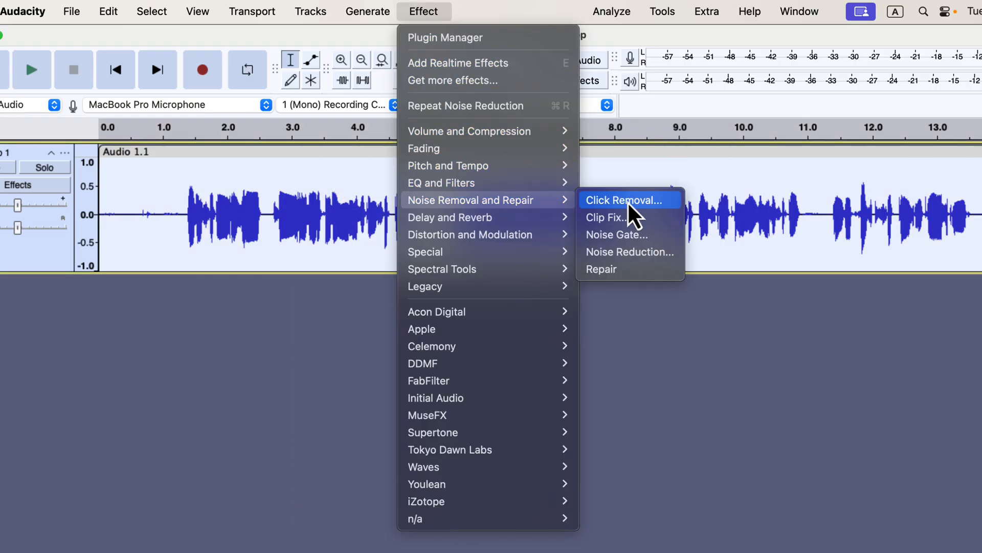
pyautogui.click(630, 252)
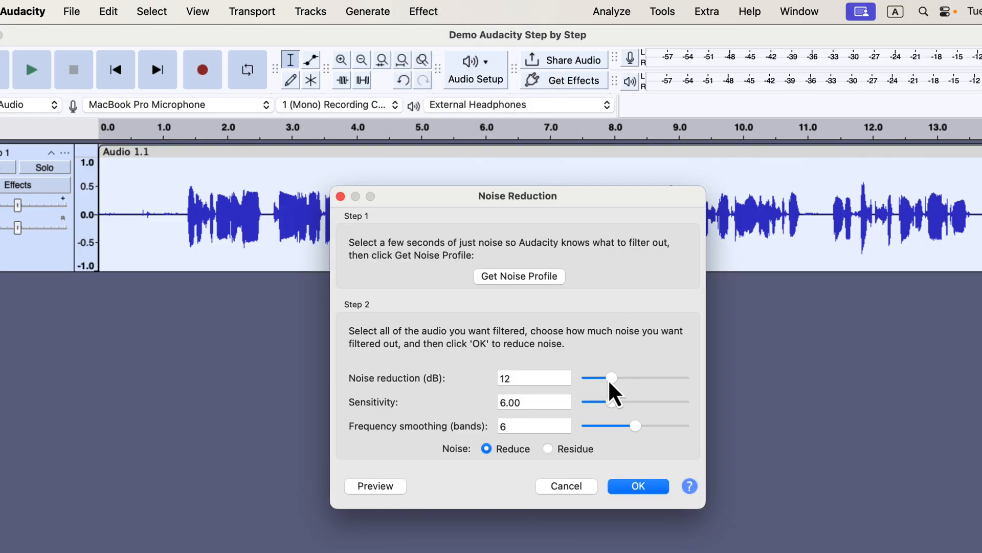
pyautogui.click(638, 485)
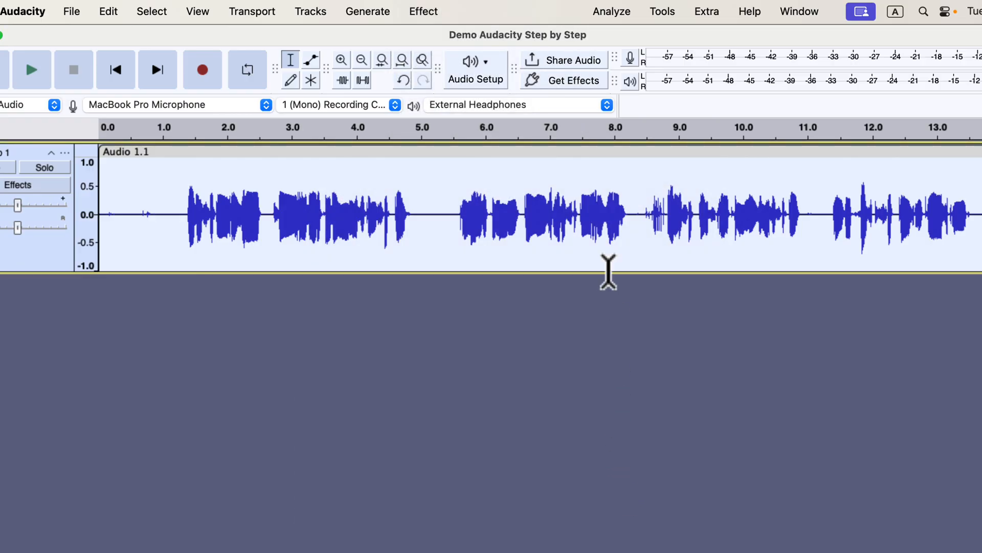
pyautogui.click(611, 11)
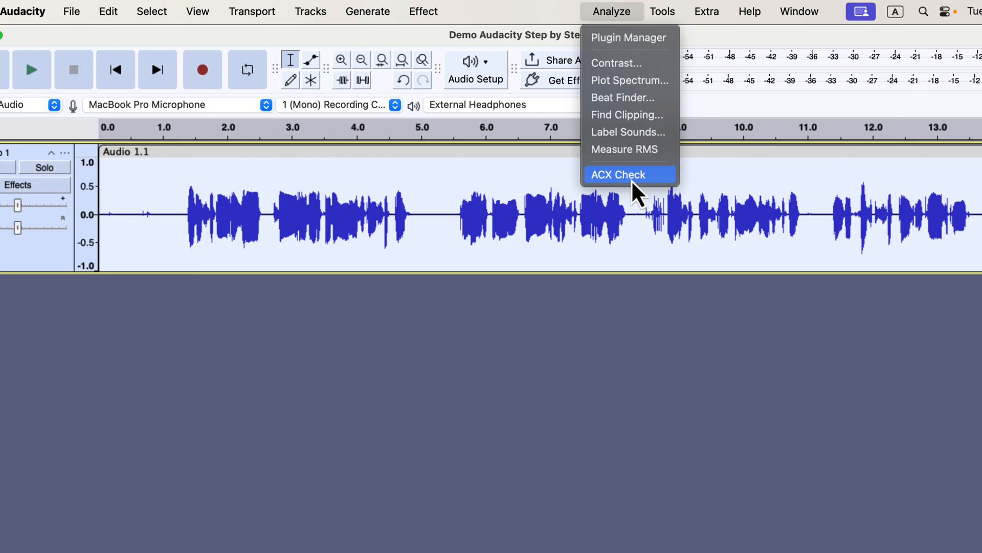
pyautogui.click(630, 174)
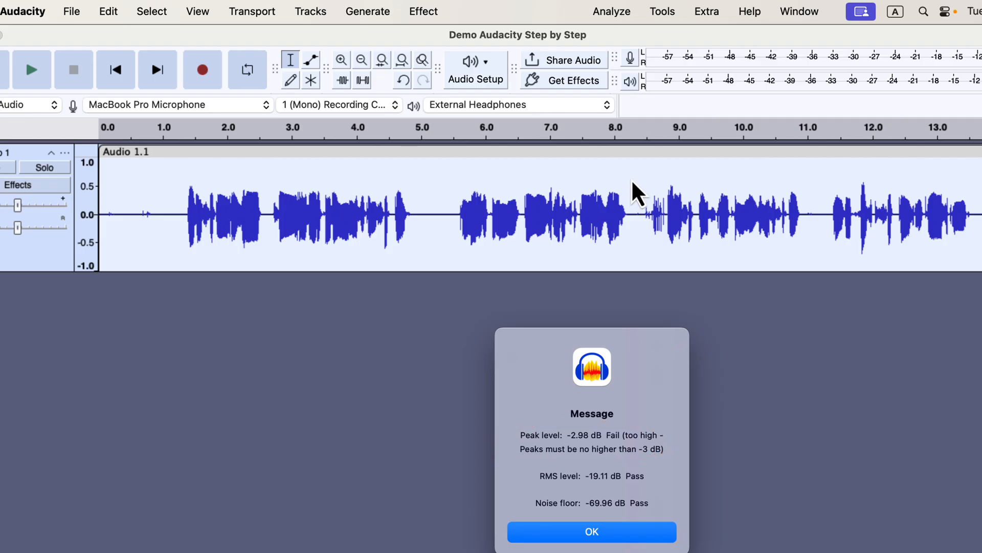
pyautogui.click(591, 531)
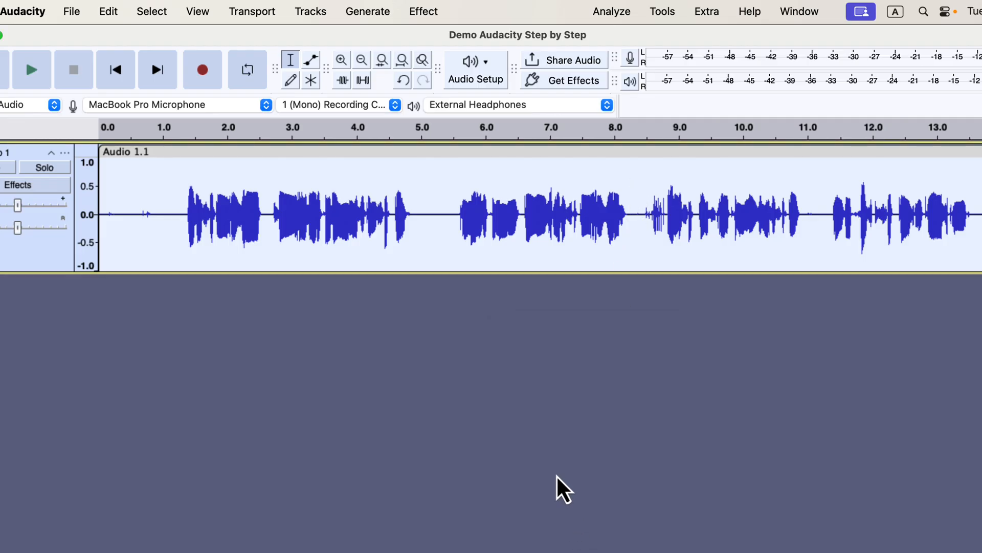
# Normalize the track's peak amplitude to -3.0 dB
pyautogui.click(423, 11)
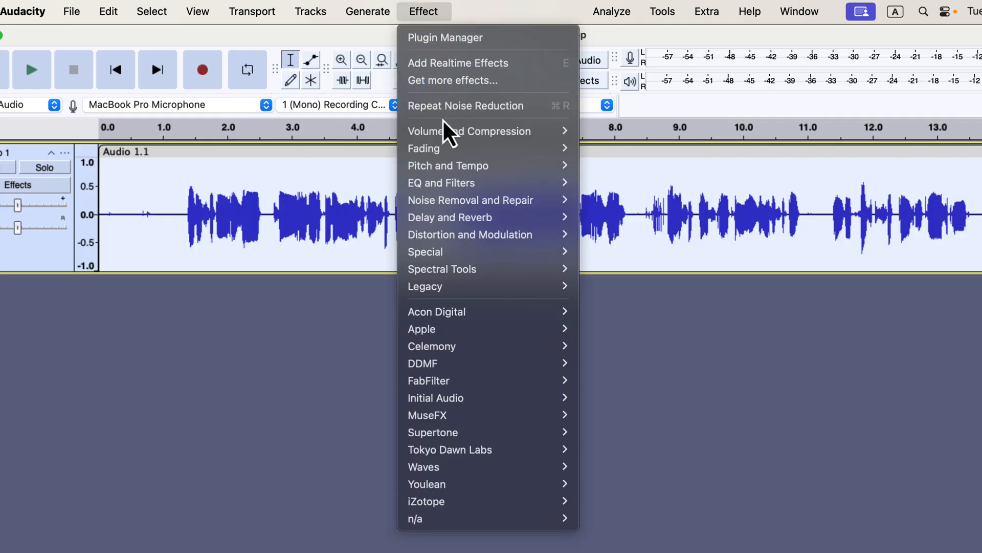
pyautogui.moveTo(469, 130)
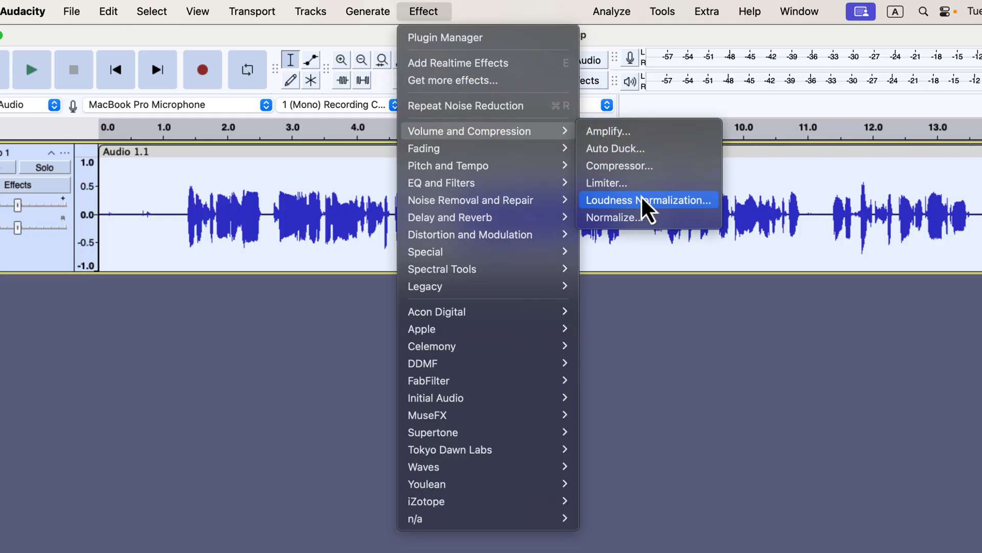
pyautogui.click(615, 217)
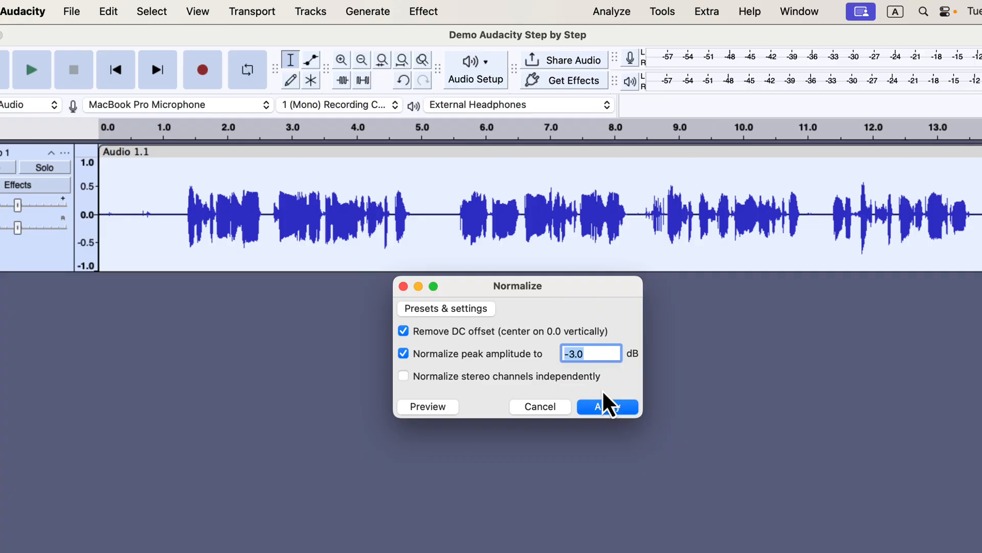
pyautogui.click(607, 406)
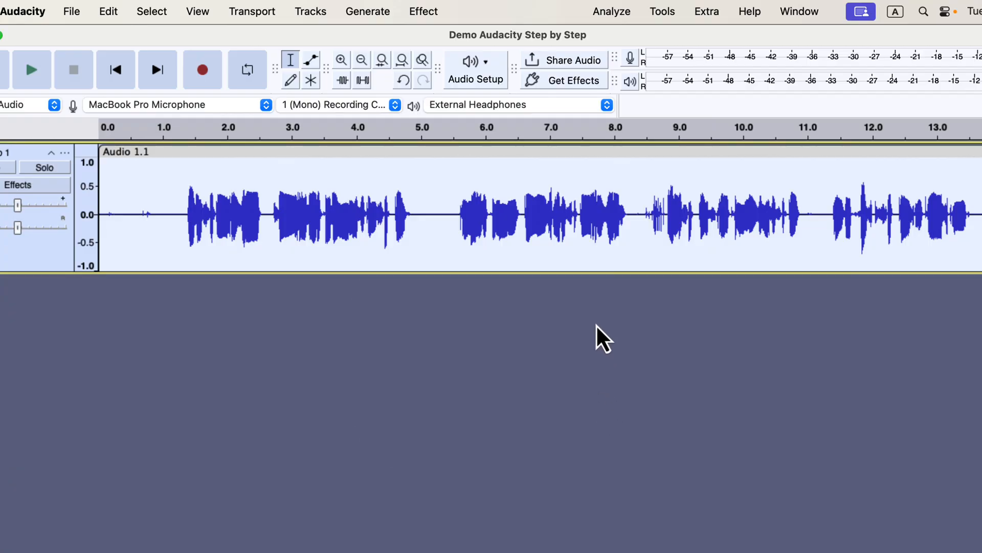
# Rerun ACX Check from the Analyze menu on the normalized track
pyautogui.click(611, 12)
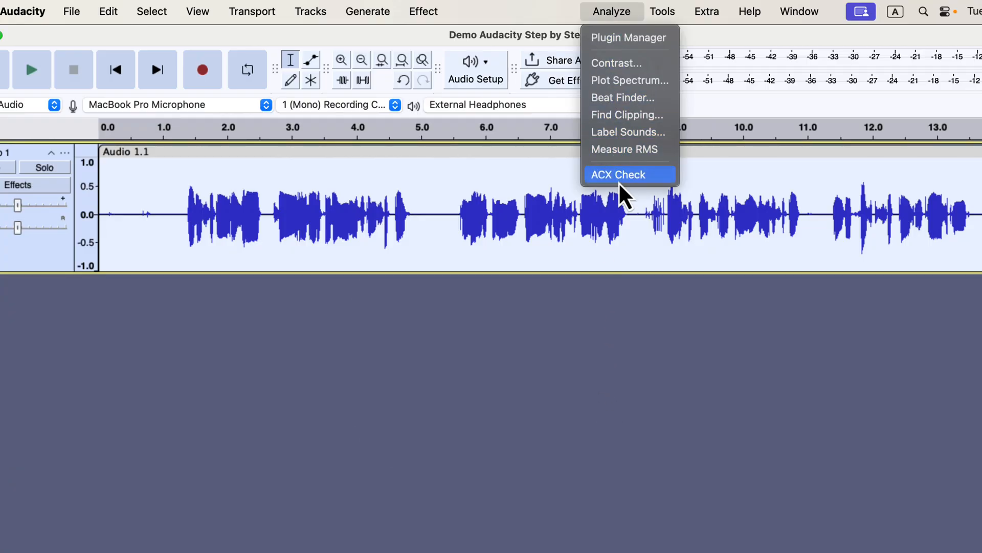
pyautogui.click(618, 174)
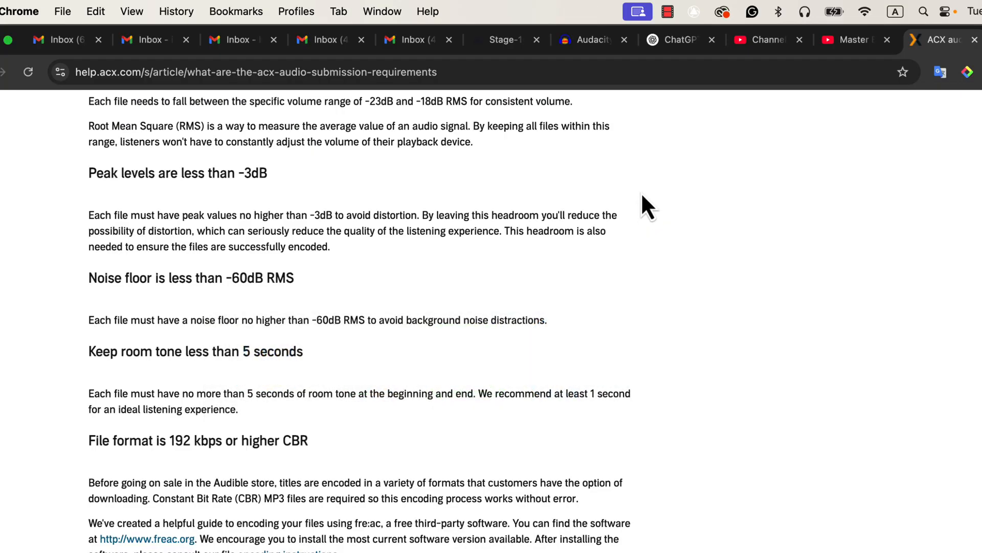
# Search 'acx check' on the Audacity Plugins site and open its Analysis plugins result
pyautogui.click(589, 40)
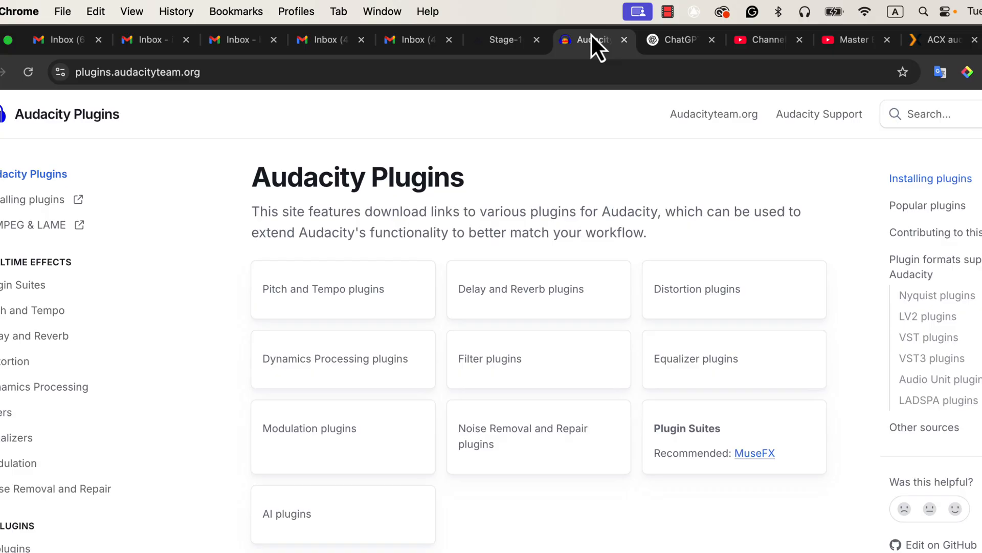
pyautogui.moveTo(100, 104)
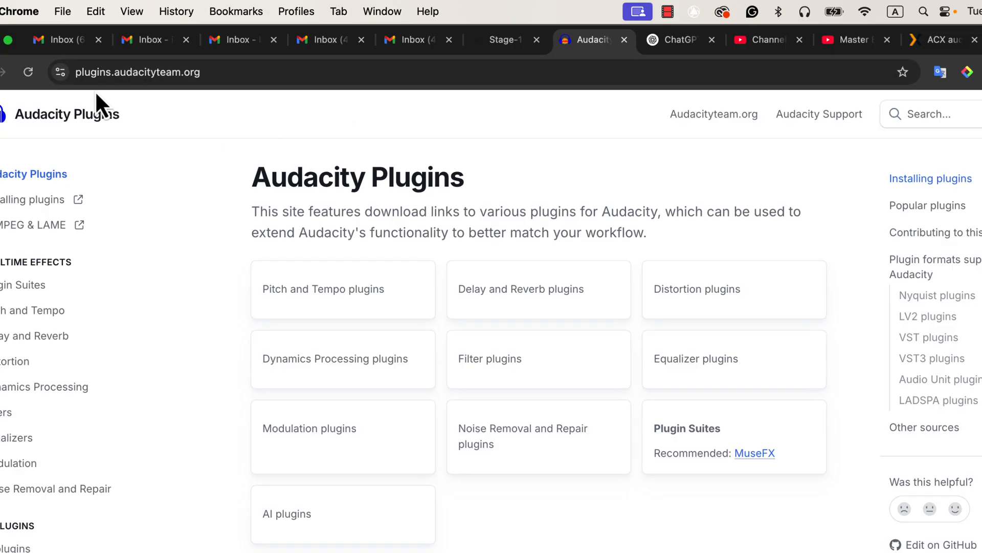
pyautogui.moveTo(925, 122)
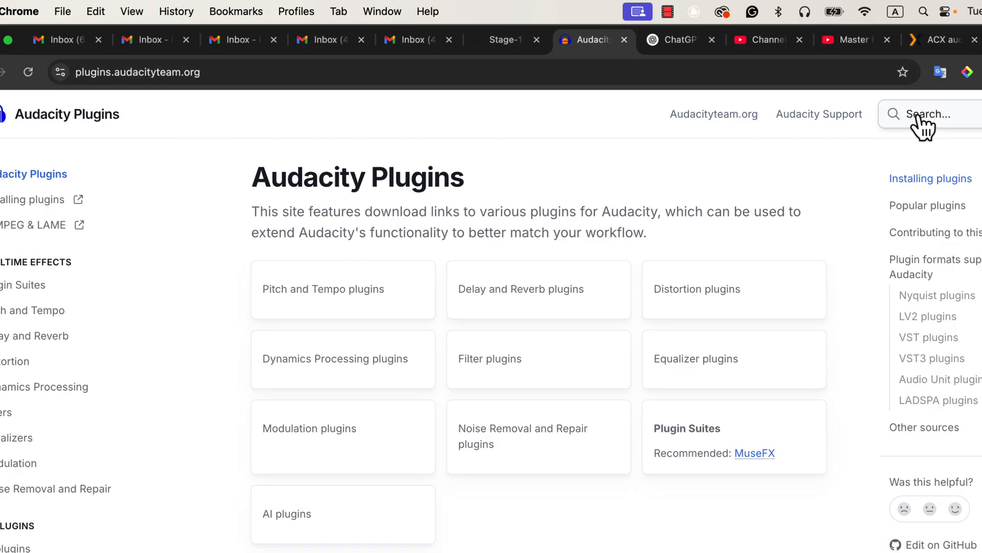
pyautogui.write('acx')
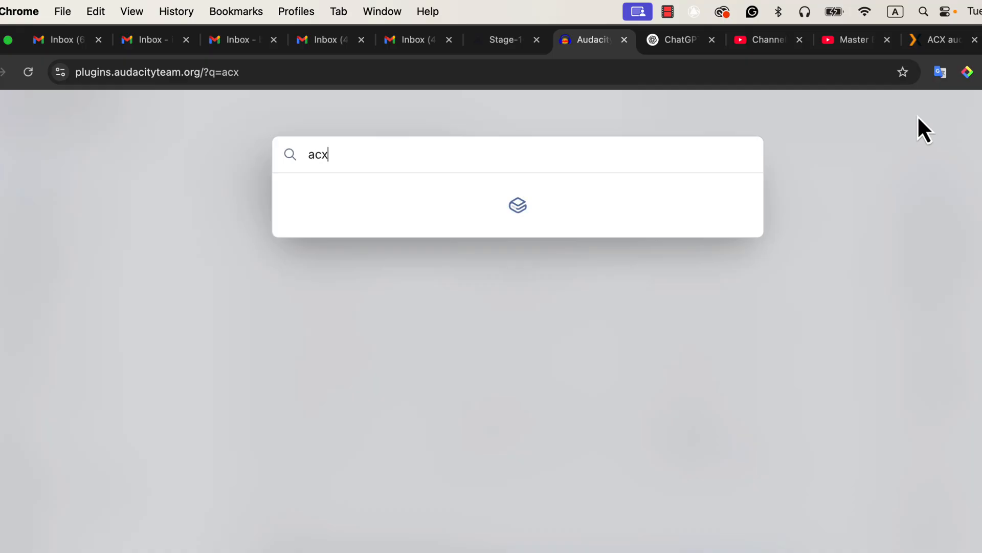
pyautogui.write('check')
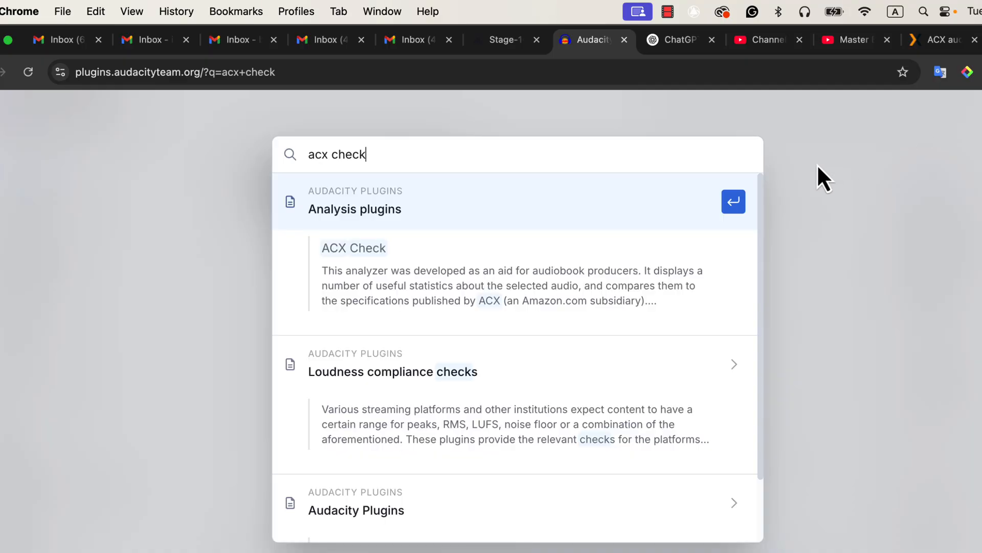
pyautogui.click(354, 209)
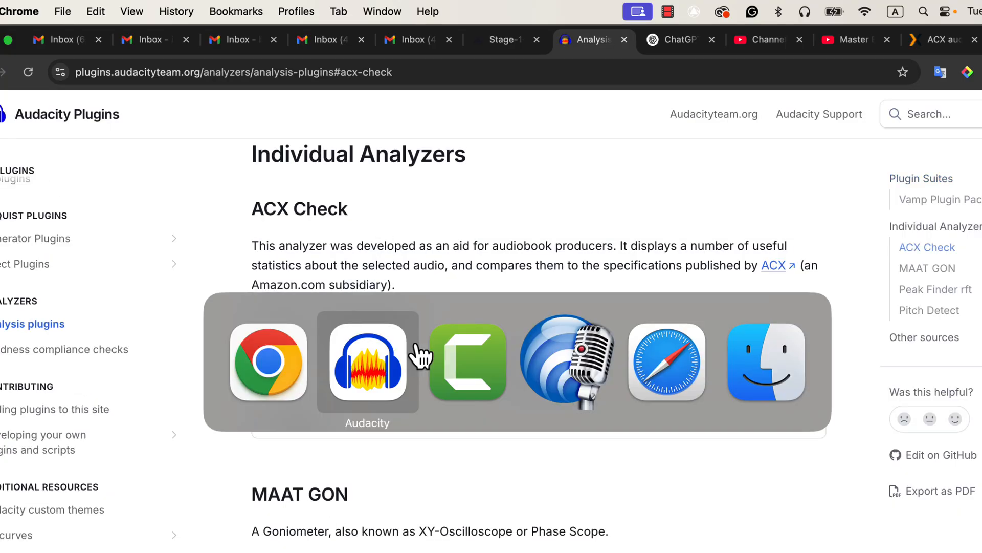
# Return to Audacity, acknowledge the passing ACX results and show the Analyze tools list
pyautogui.click(367, 363)
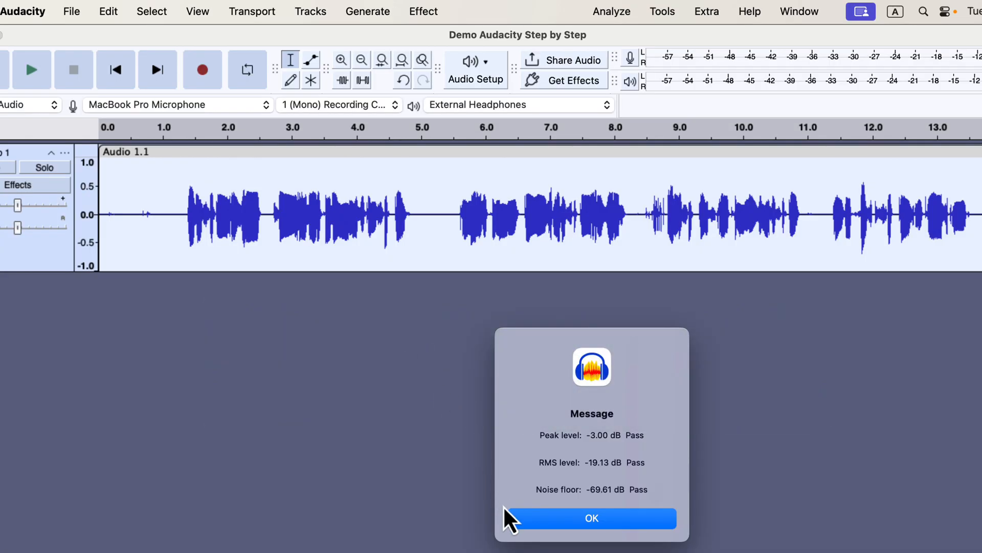
pyautogui.click(590, 517)
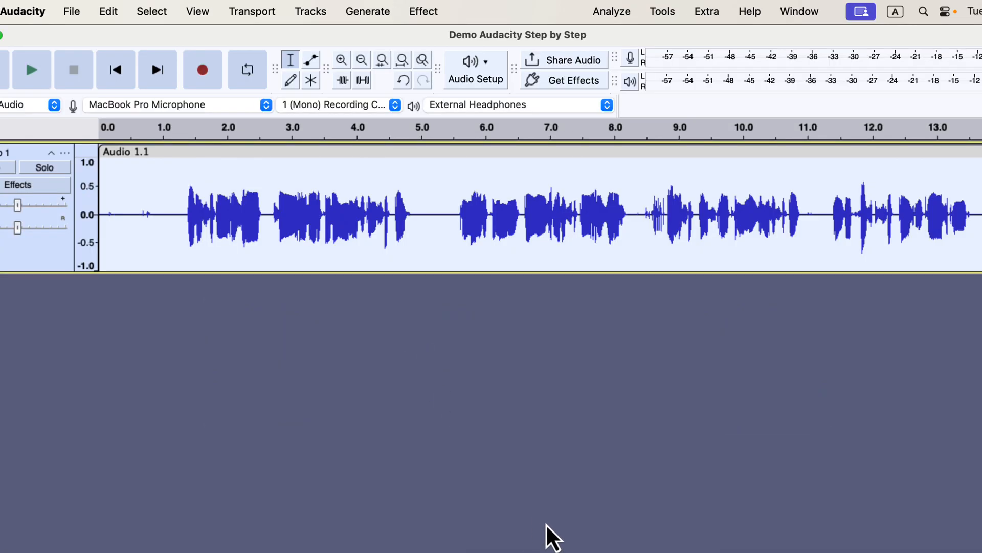
pyautogui.click(611, 11)
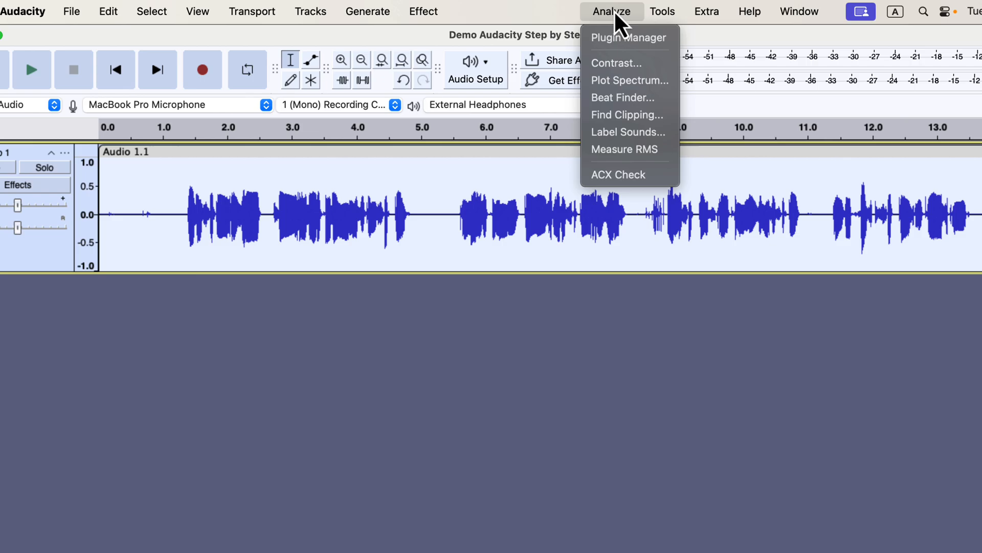
pyautogui.click(662, 11)
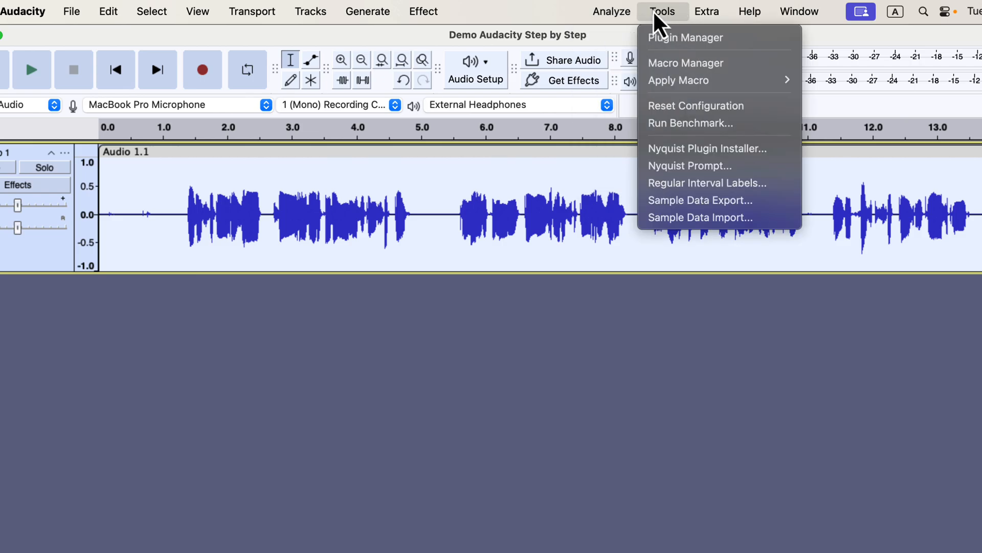
pyautogui.moveTo(720, 149)
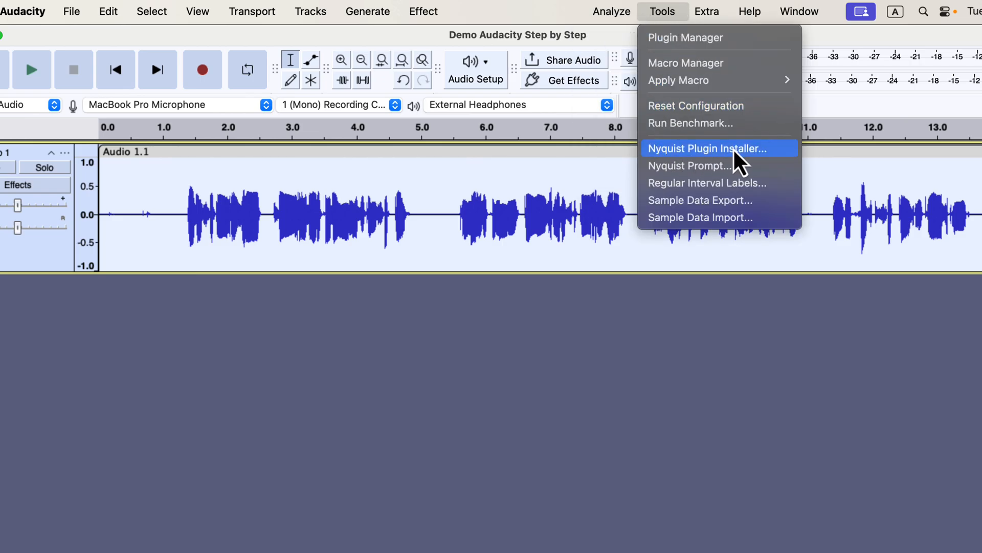
pyautogui.click(707, 149)
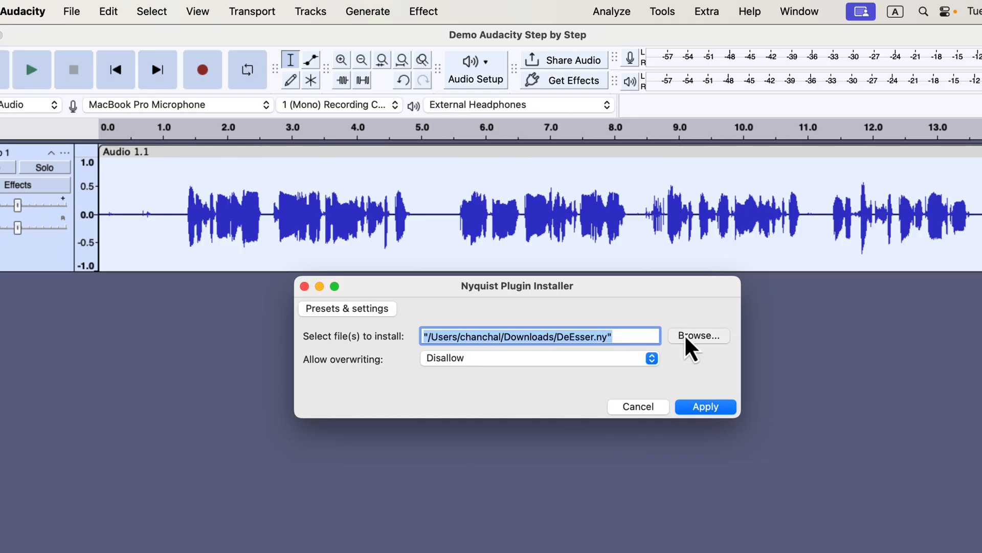
pyautogui.click(698, 335)
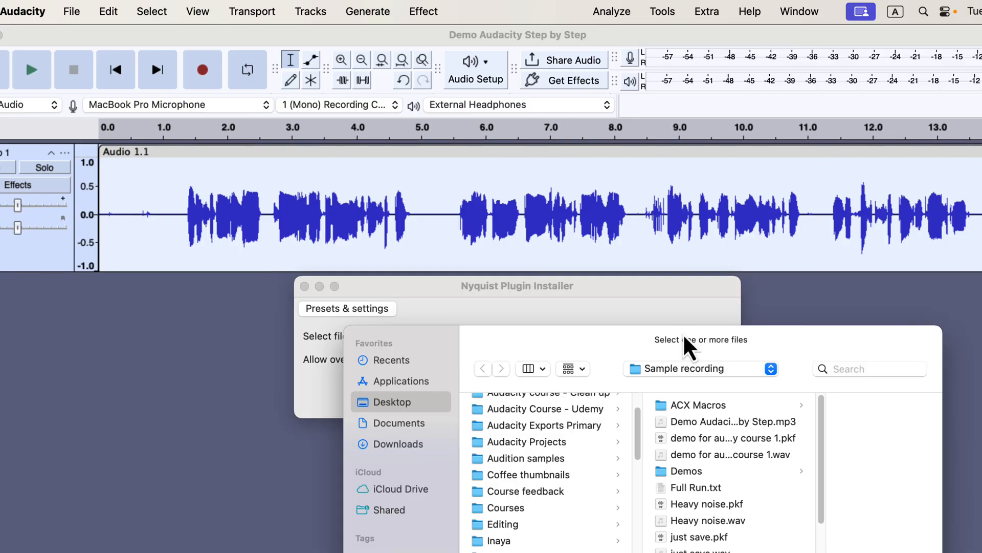
pyautogui.click(398, 443)
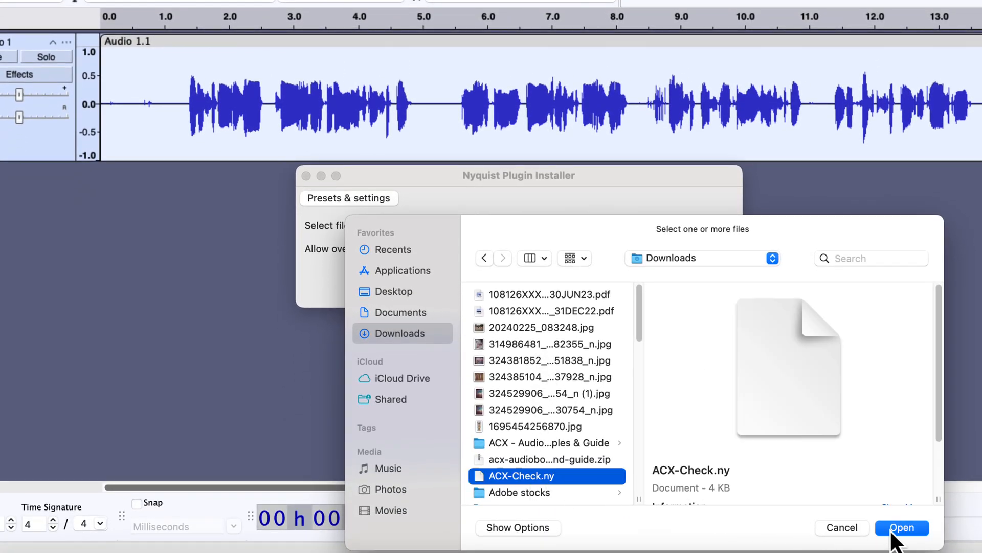
pyautogui.click(901, 527)
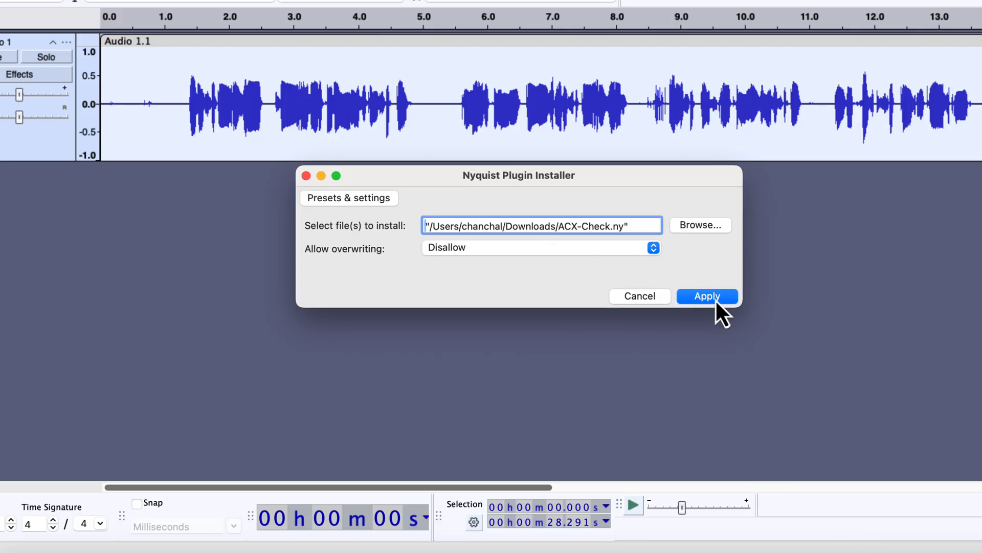
pyautogui.click(707, 295)
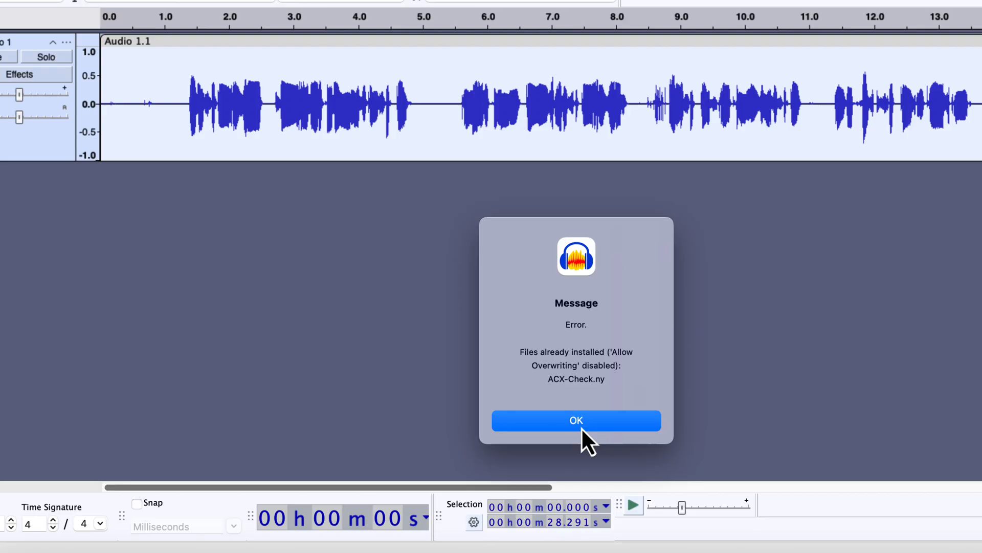
pyautogui.click(576, 419)
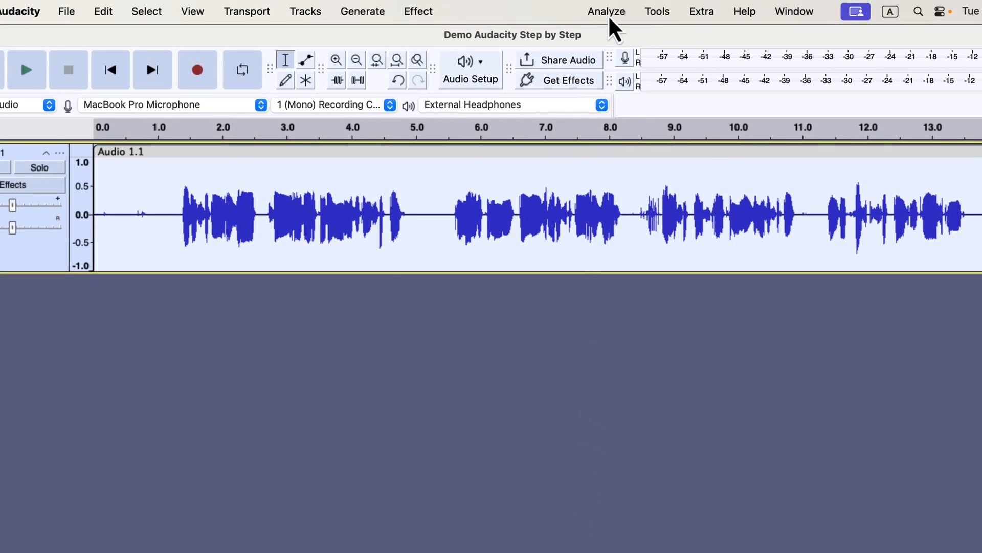
# Show the Analyze menu with ACX Check listed as an installed analyzer
pyautogui.click(605, 12)
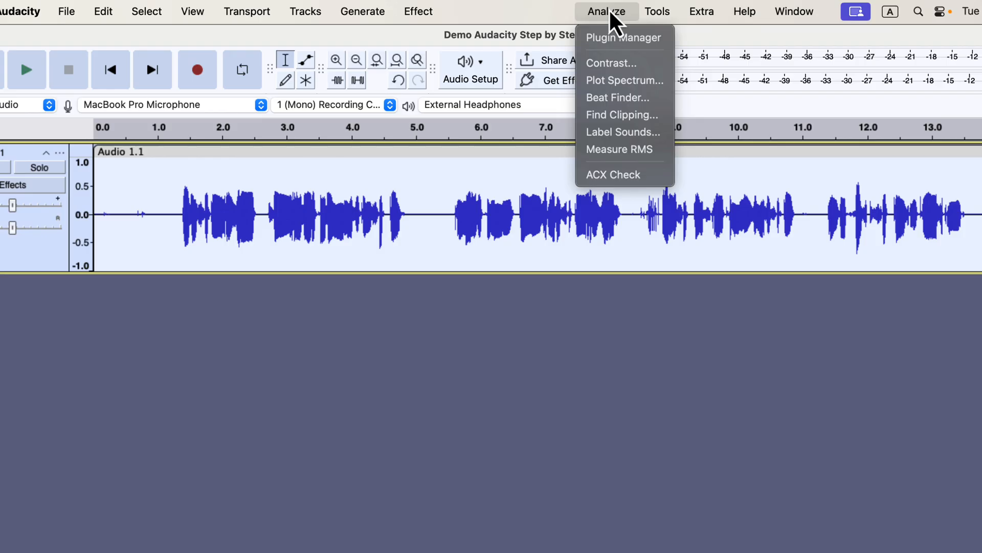
pyautogui.moveTo(613, 174)
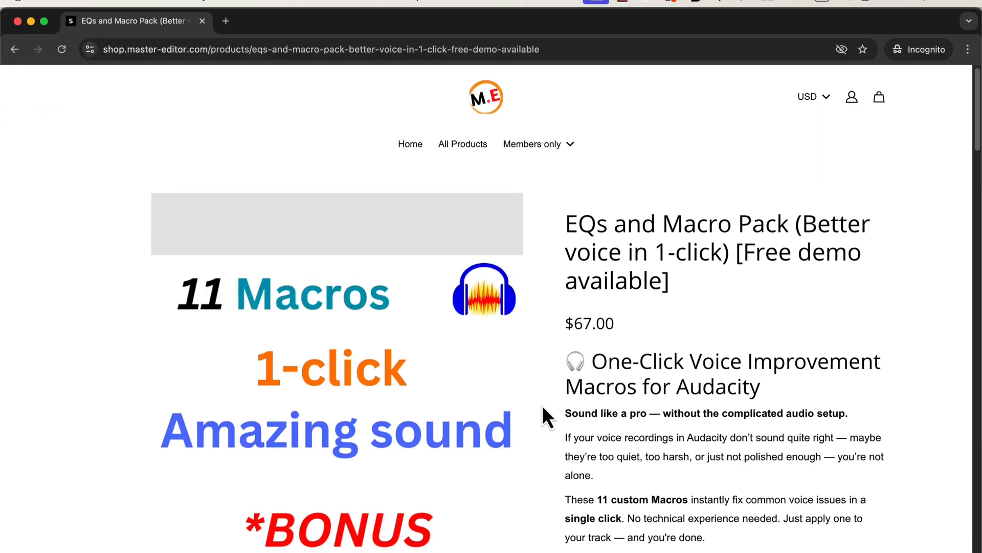
# Read down the EQs and Macro Pack page to its $67 price and What You Get list
pyautogui.scroll(-3)
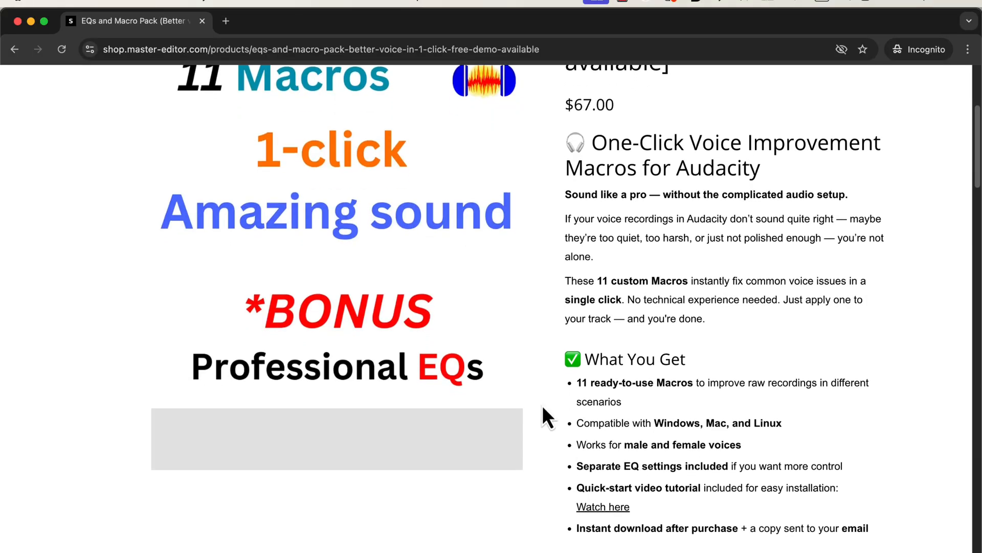
pyautogui.scroll(-3)
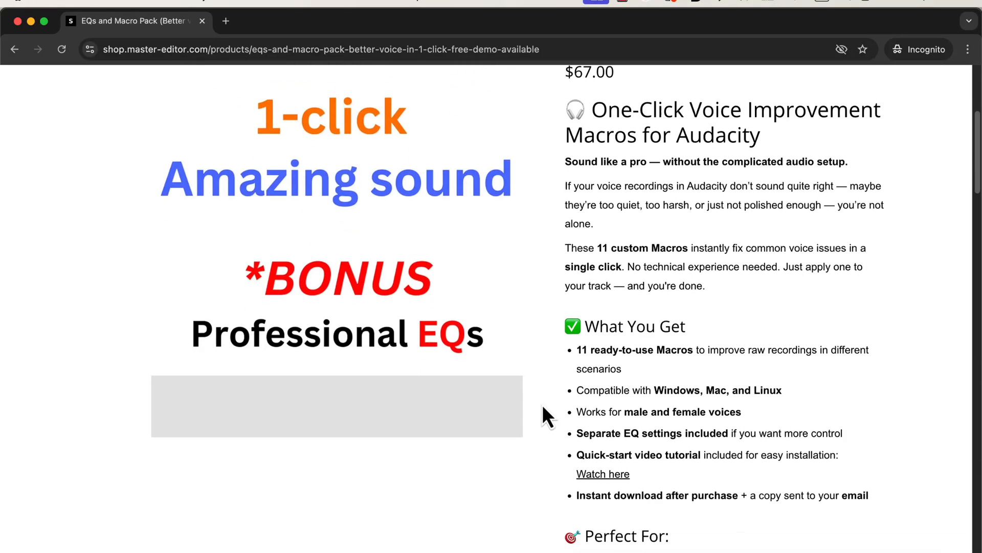